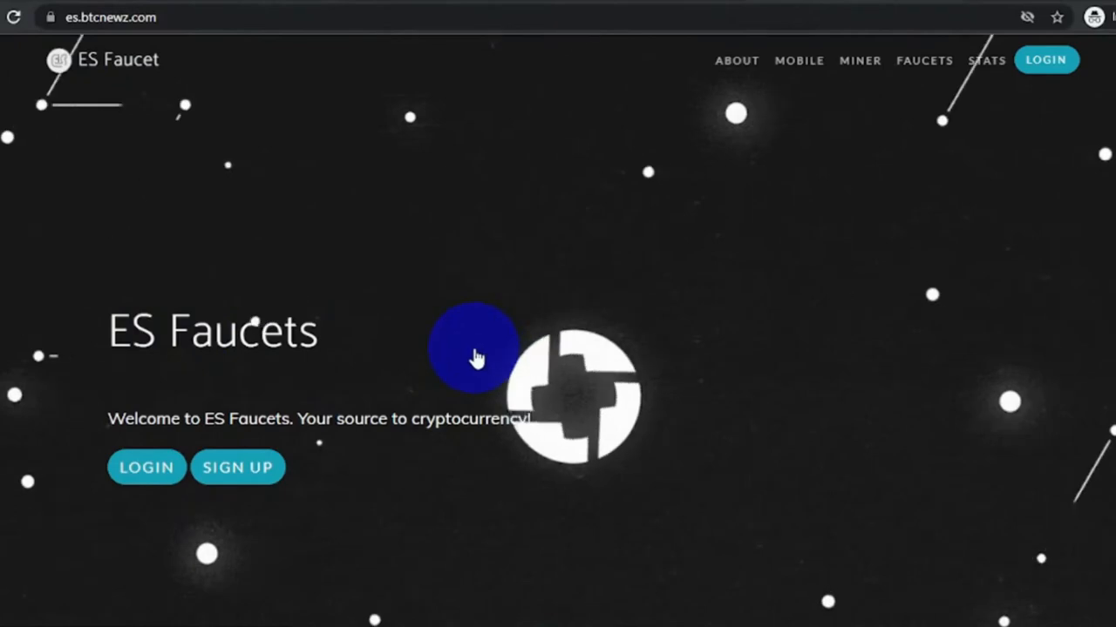
Step: Scroll the landing page past the About description down to the Miner section
{"action": "scroll", "scroll_direction": "down", "scroll_amount": 3}
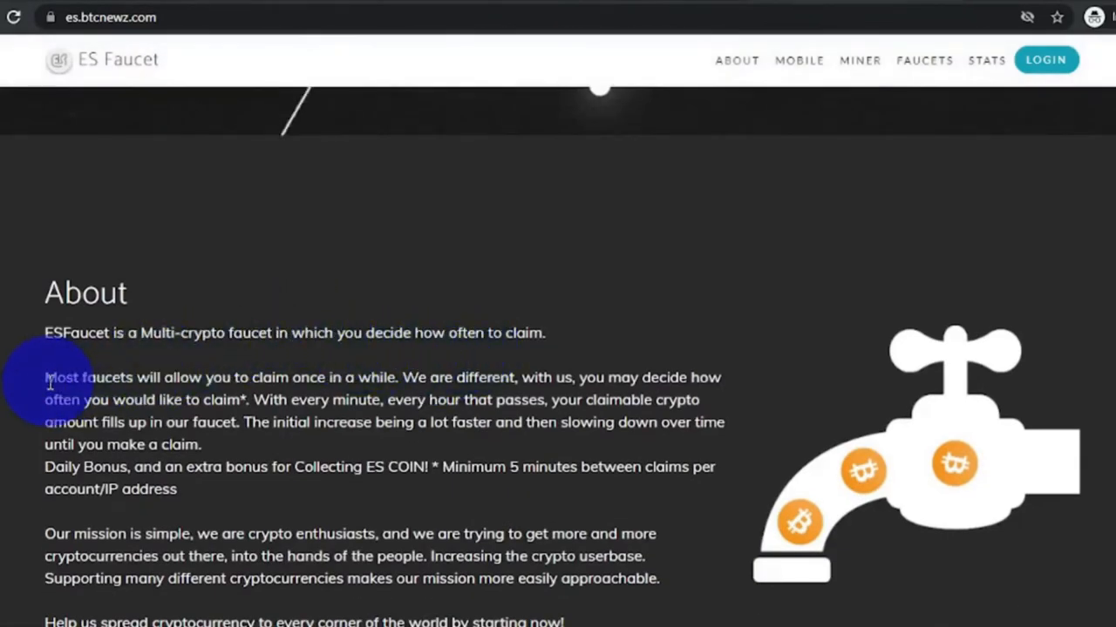
{"action": "mouse_move", "coordinate": [316, 333]}
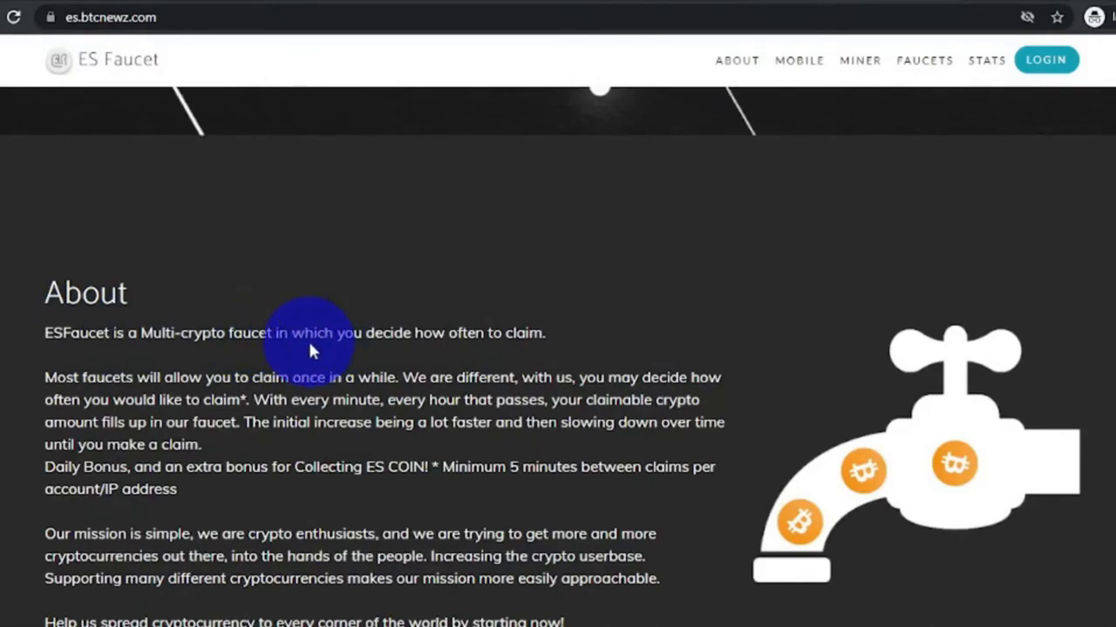
{"action": "scroll", "scroll_direction": "down", "scroll_amount": 3}
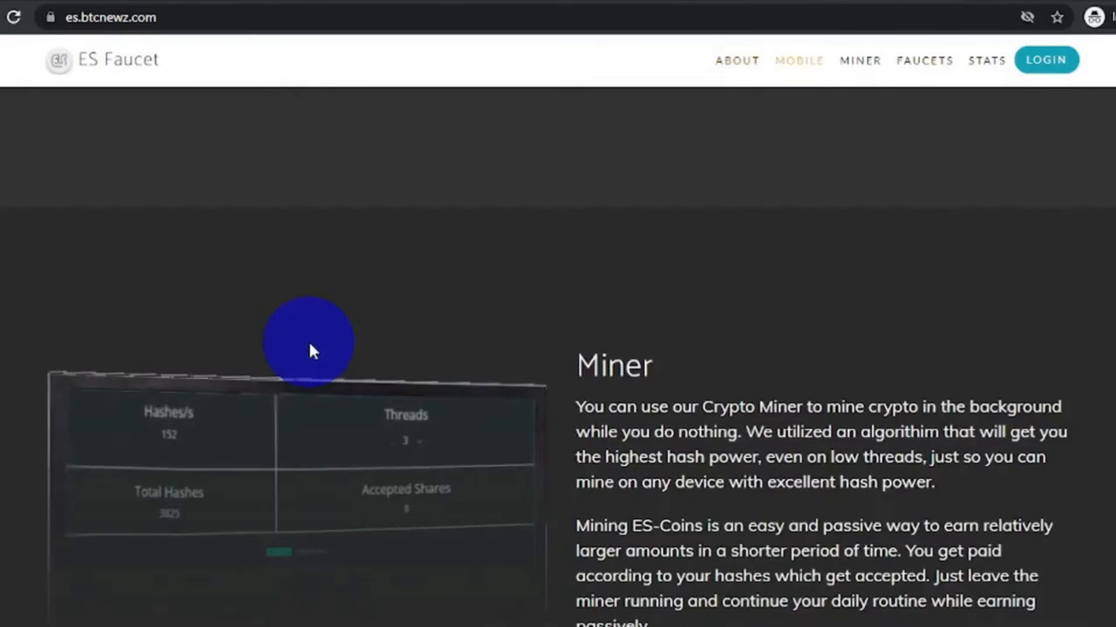
{"action": "left_click", "coordinate": [799, 59]}
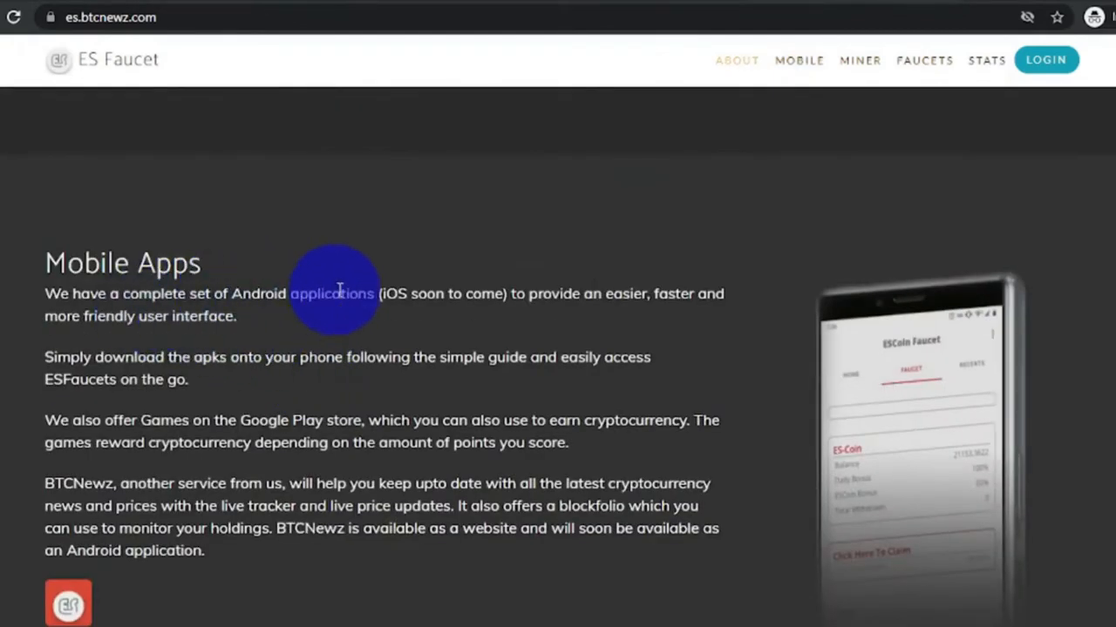
{"action": "mouse_move", "coordinate": [350, 293]}
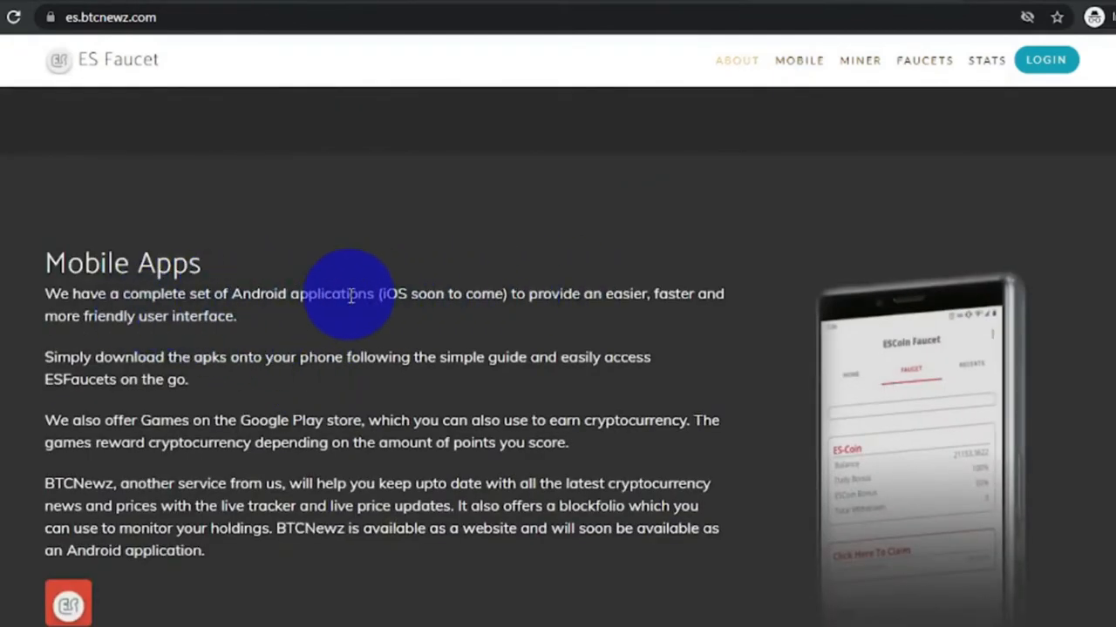
{"action": "mouse_move", "coordinate": [300, 322]}
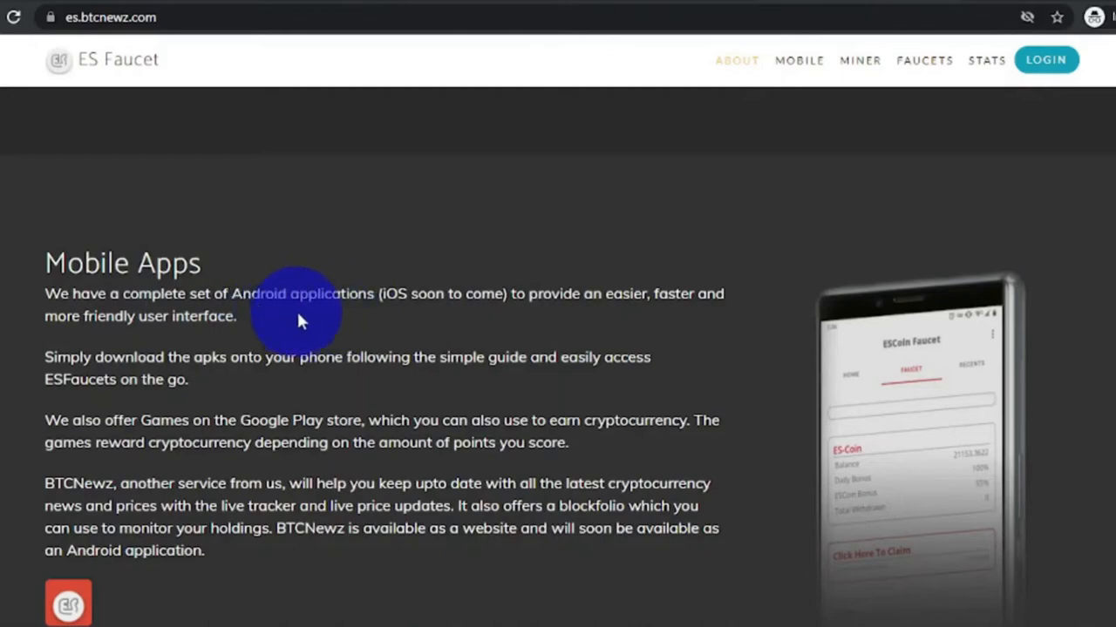
{"action": "left_click", "coordinate": [860, 59]}
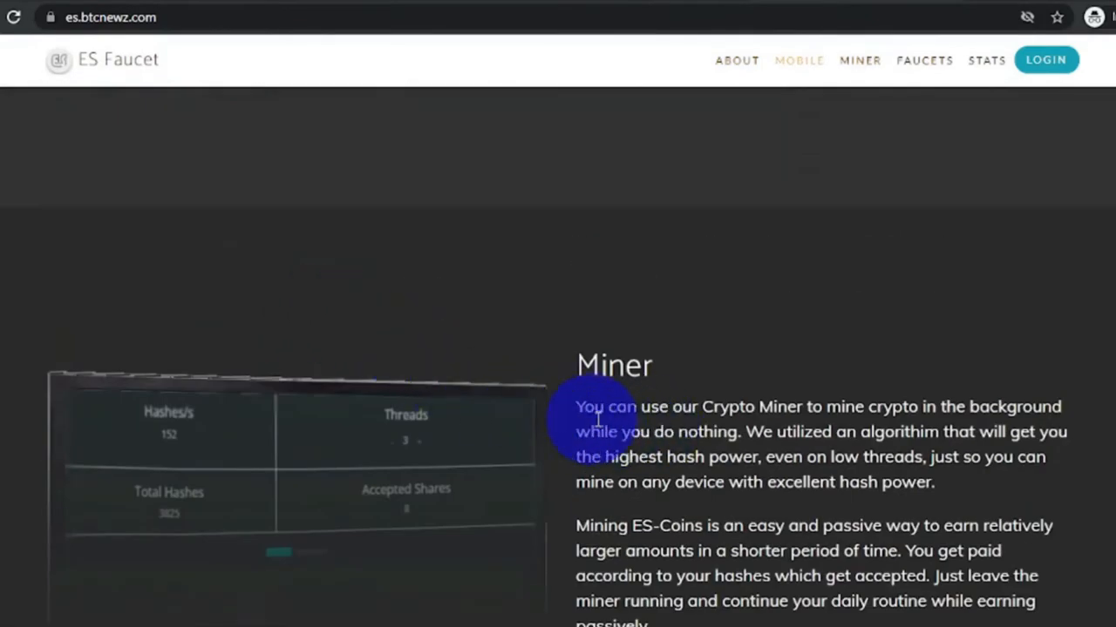
{"action": "mouse_move", "coordinate": [1016, 406]}
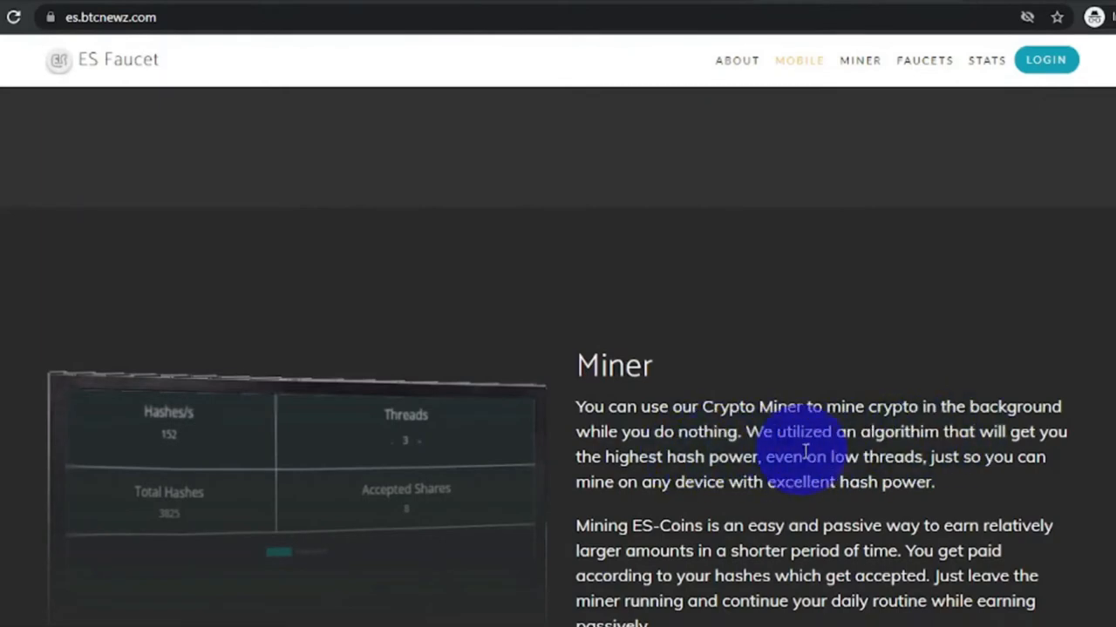
{"action": "mouse_move", "coordinate": [718, 474]}
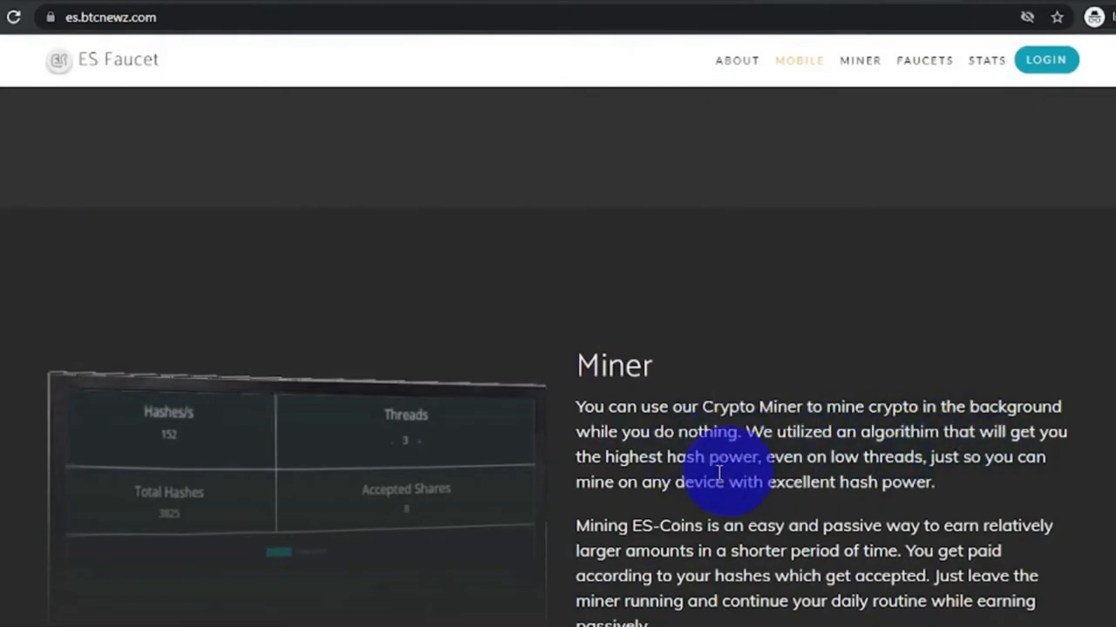
{"action": "mouse_move", "coordinate": [753, 512]}
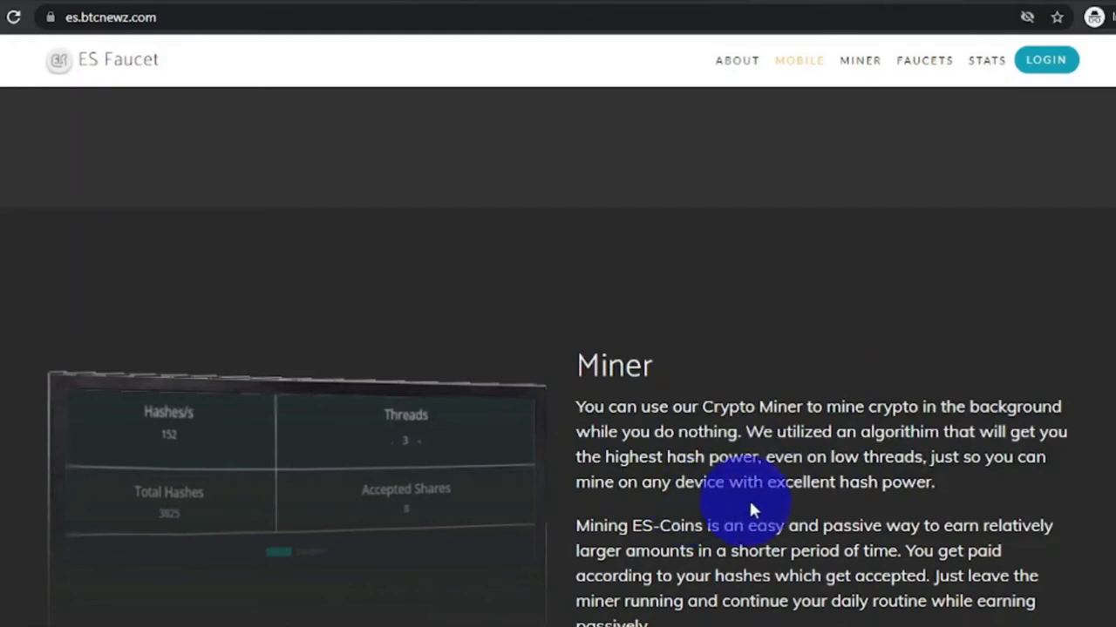
{"action": "mouse_move", "coordinate": [847, 492]}
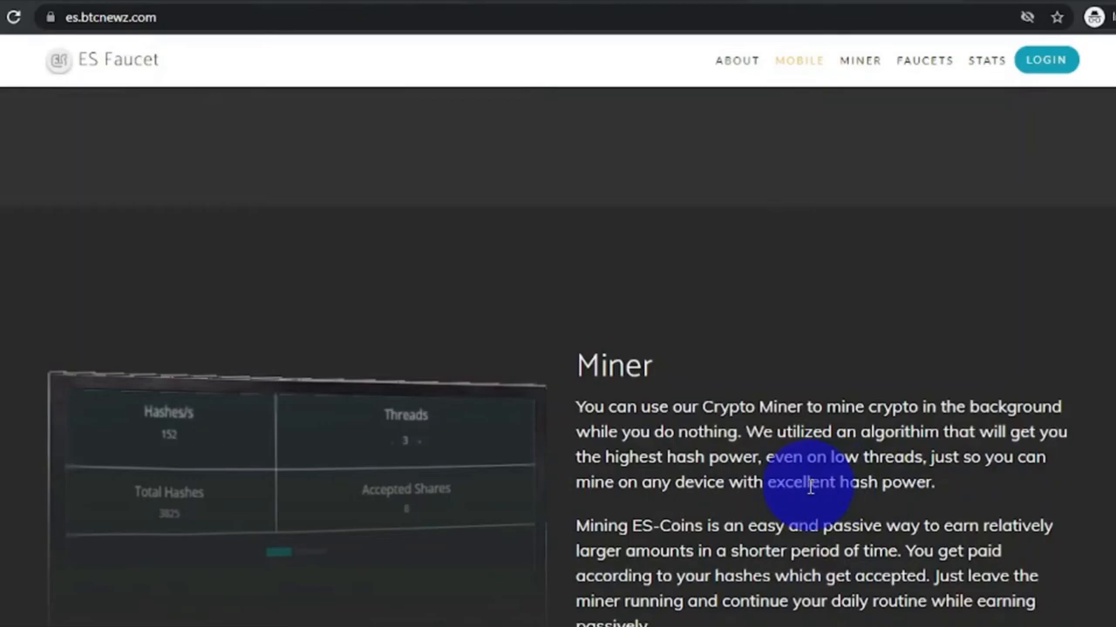
{"action": "mouse_move", "coordinate": [805, 486]}
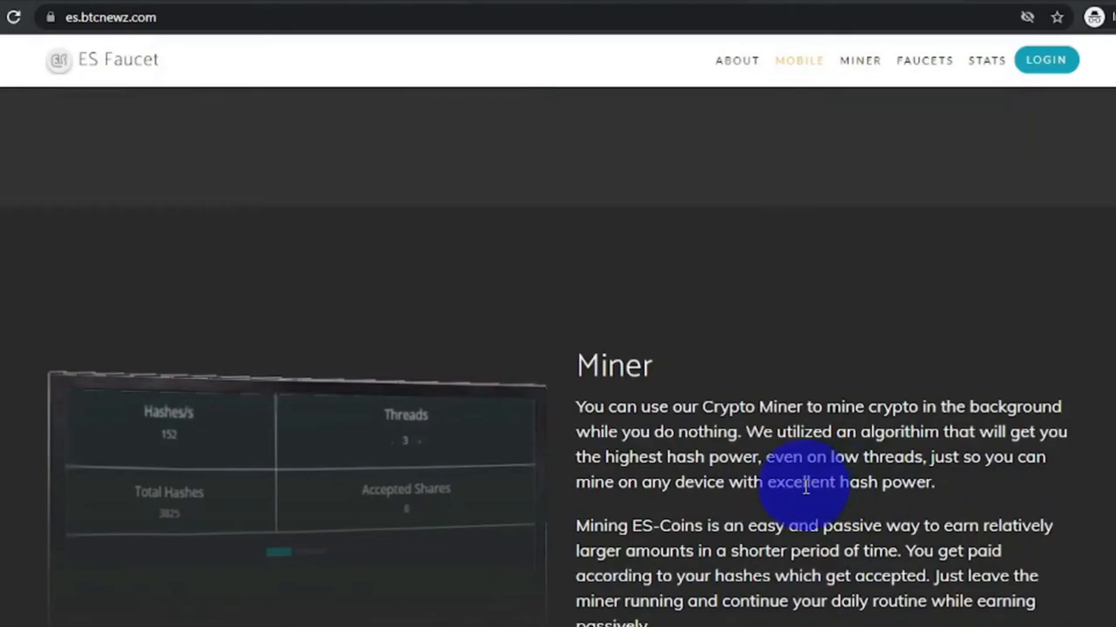
Step: Jump to the Crypto Offered list via FAUCETS and scroll through the supported coins
{"action": "left_click", "coordinate": [925, 61]}
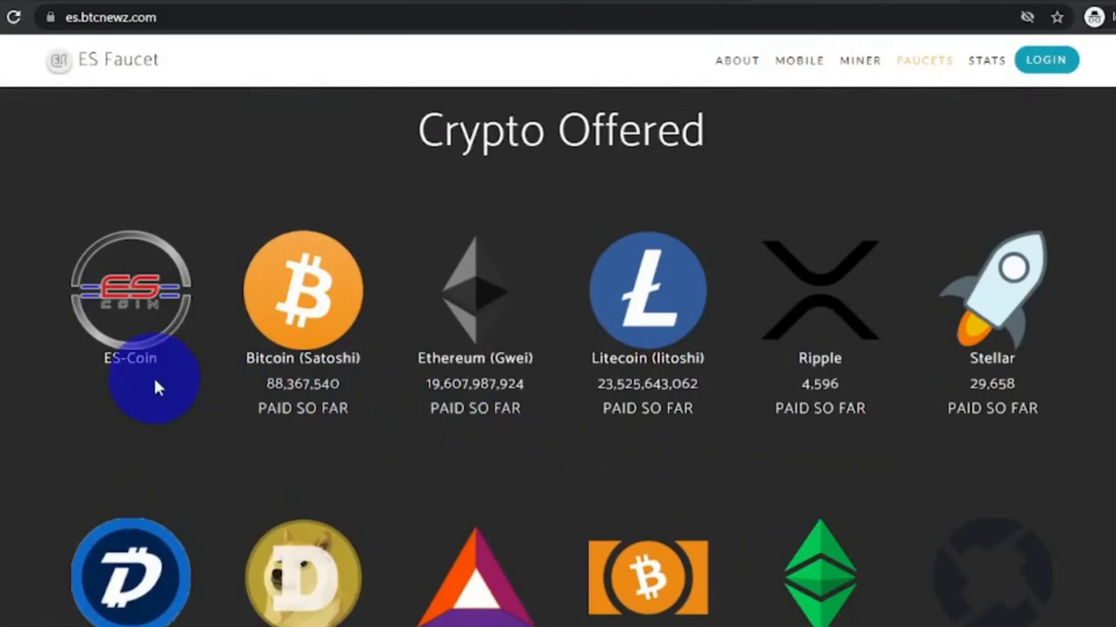
{"action": "scroll", "scroll_direction": "down", "scroll_amount": 3}
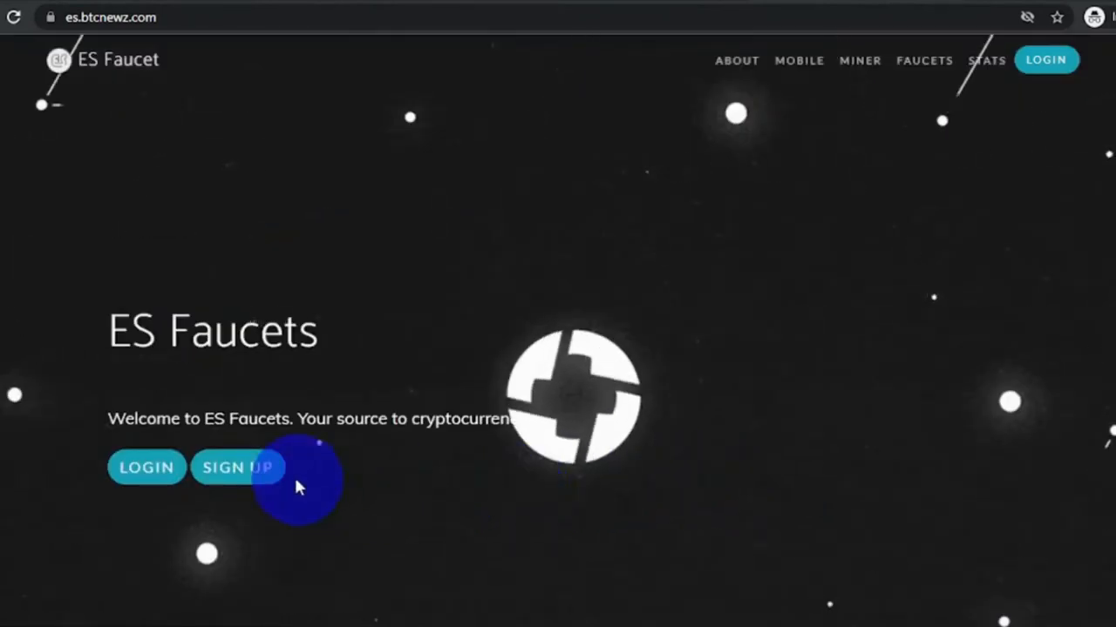
Step: Bring up the Register form from SIGN UP, start on the username and accept the terms
{"action": "left_click", "coordinate": [237, 467]}
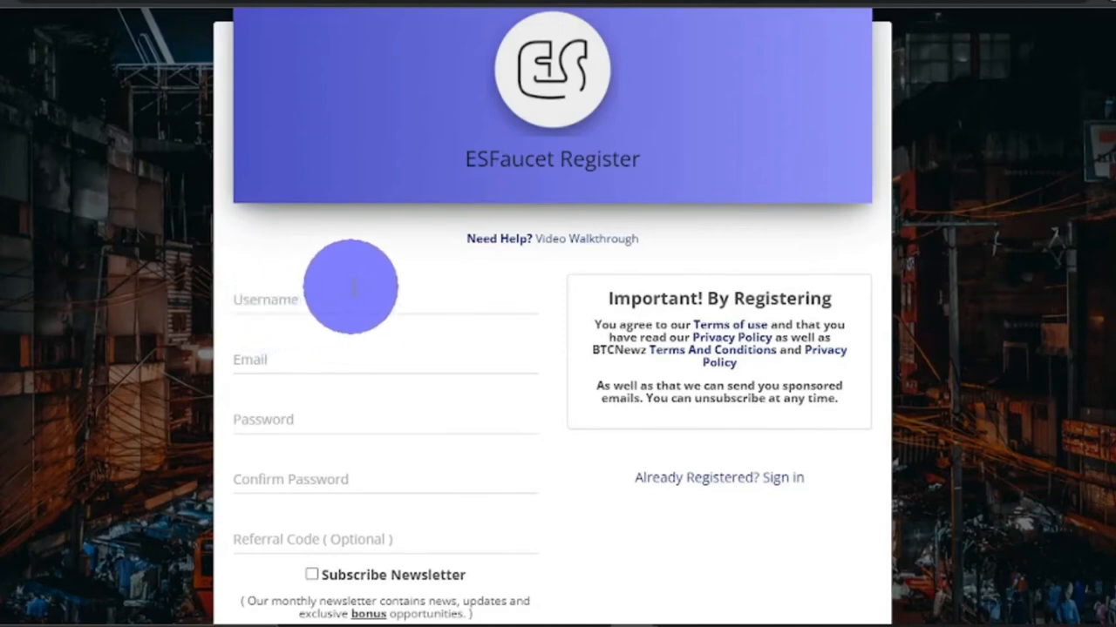
{"action": "left_click", "coordinate": [331, 419]}
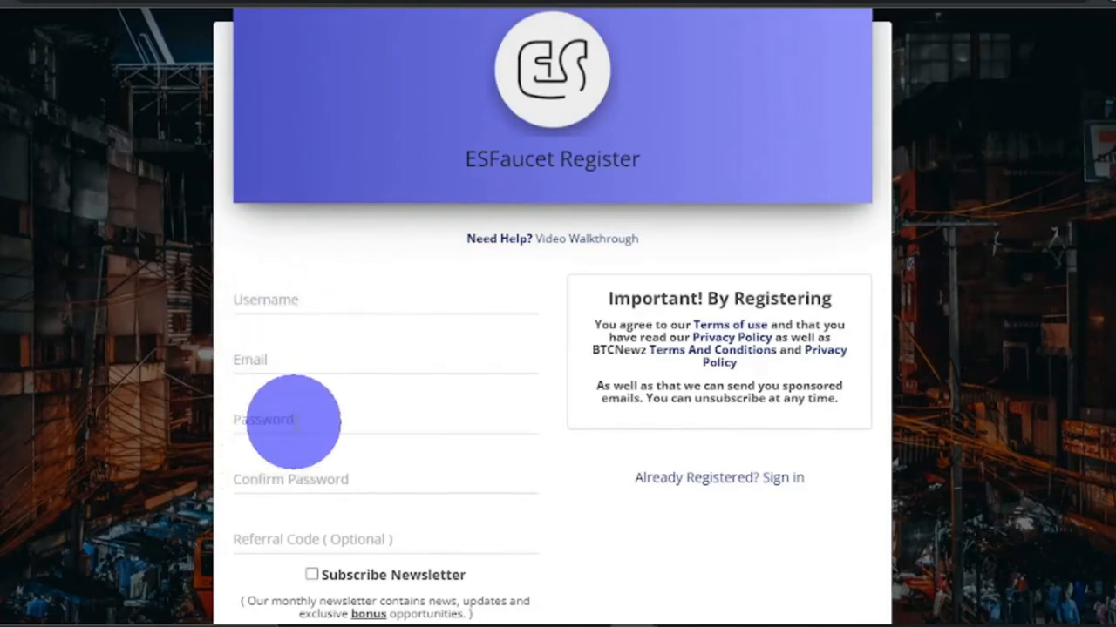
{"action": "scroll", "scroll_direction": "down", "scroll_amount": 3}
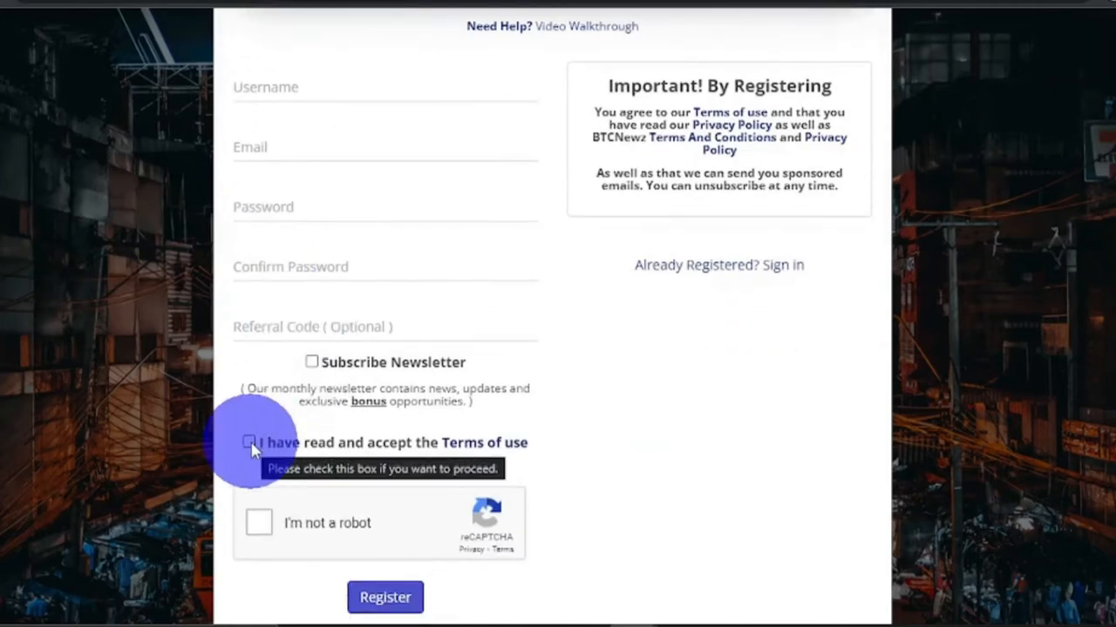
{"action": "left_click", "coordinate": [247, 443]}
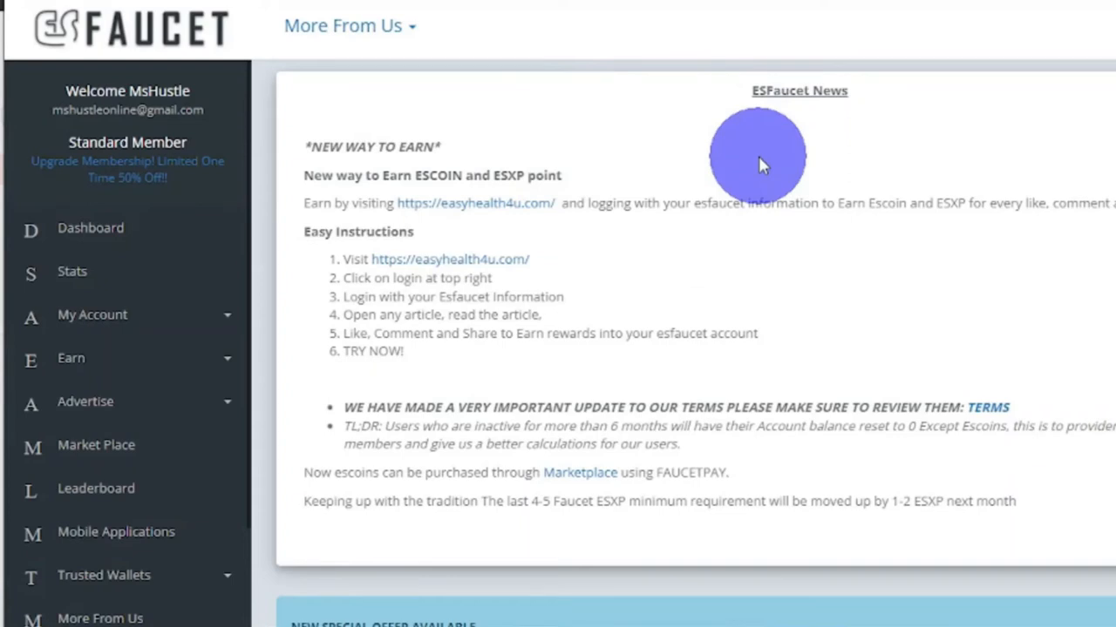
{"action": "mouse_move", "coordinate": [826, 91]}
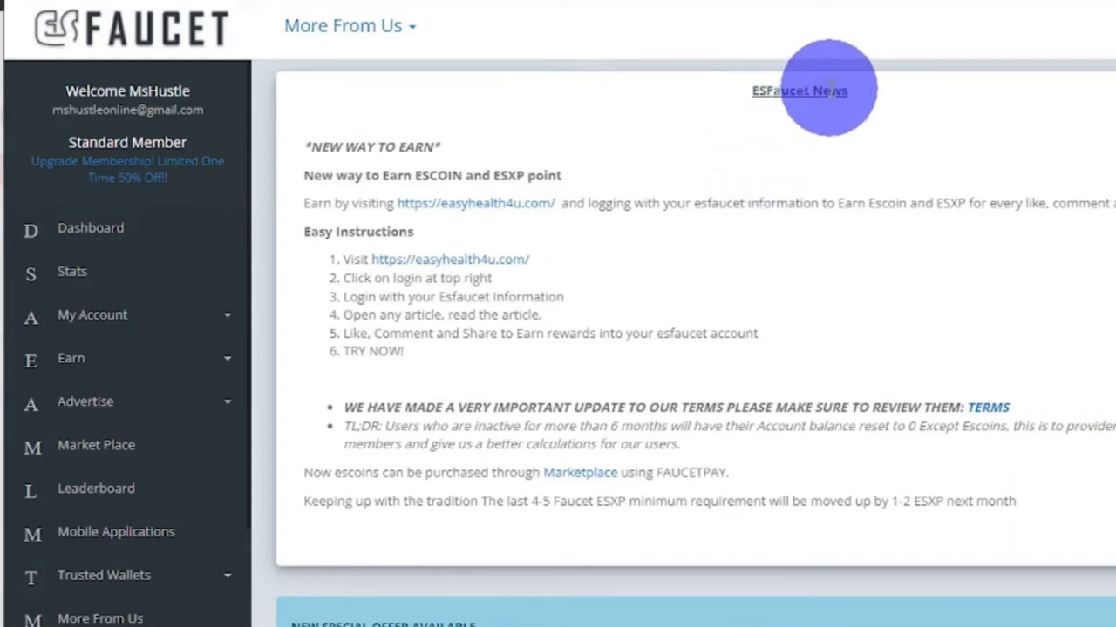
{"action": "mouse_move", "coordinate": [689, 324]}
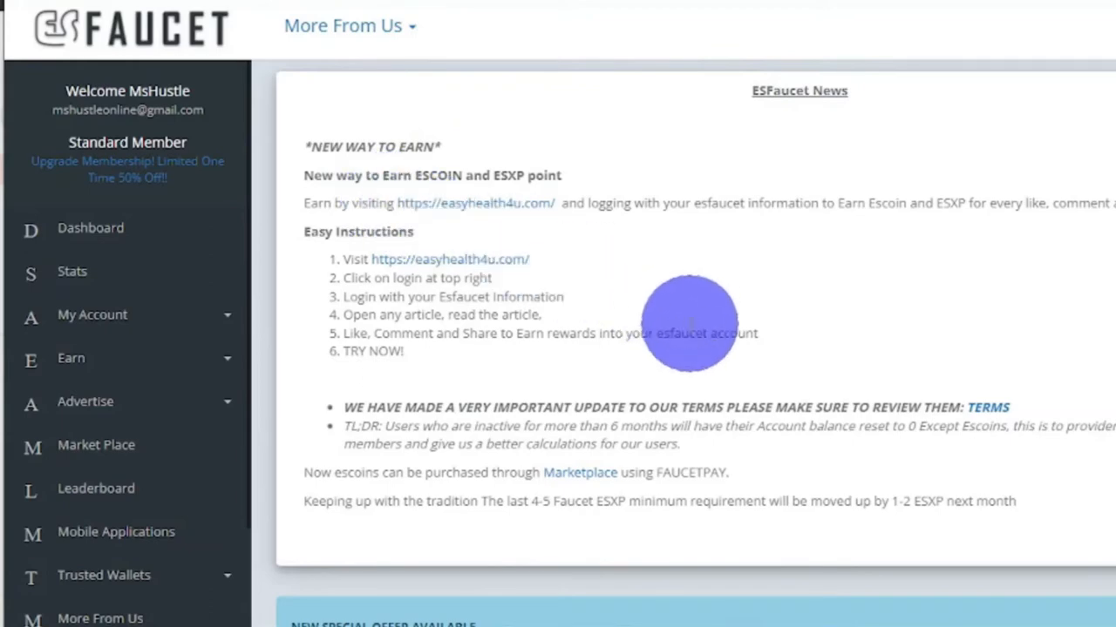
Step: Scroll the dashboard past ESFaucet News and the ES-XP panel to the coin balance cards
{"action": "scroll", "scroll_direction": "down", "scroll_amount": 3}
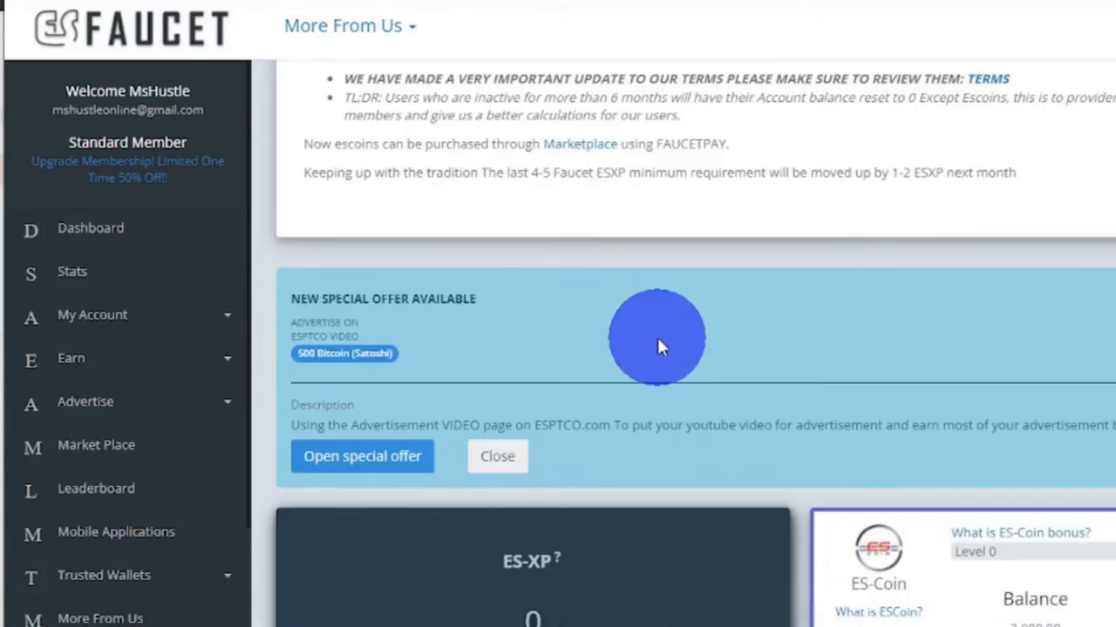
{"action": "scroll", "scroll_direction": "down", "scroll_amount": 3}
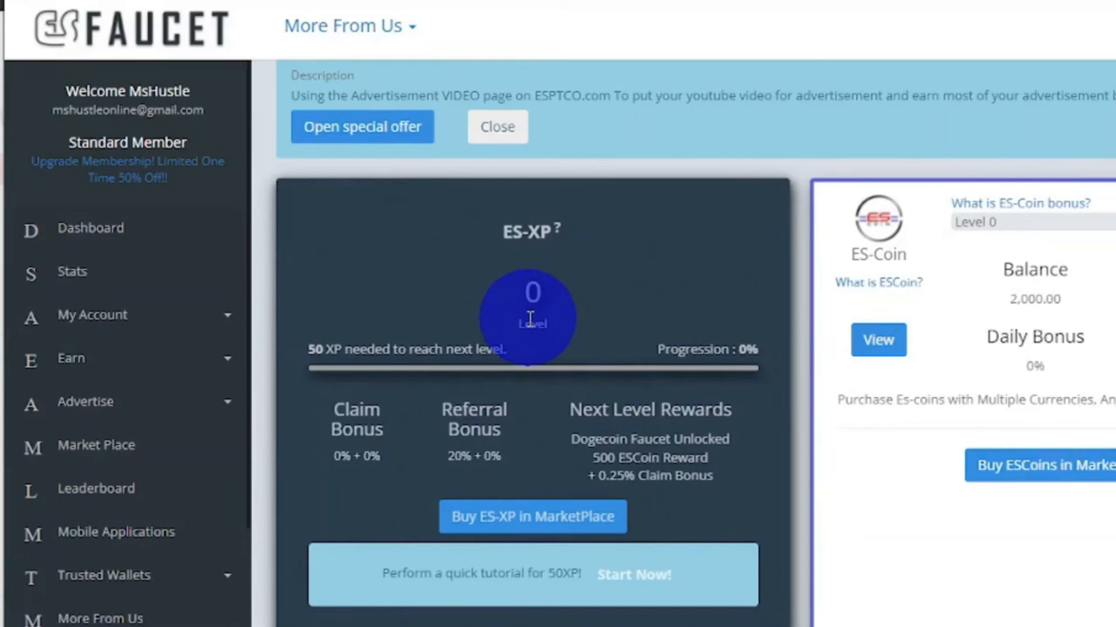
{"action": "scroll", "scroll_direction": "down", "scroll_amount": 3}
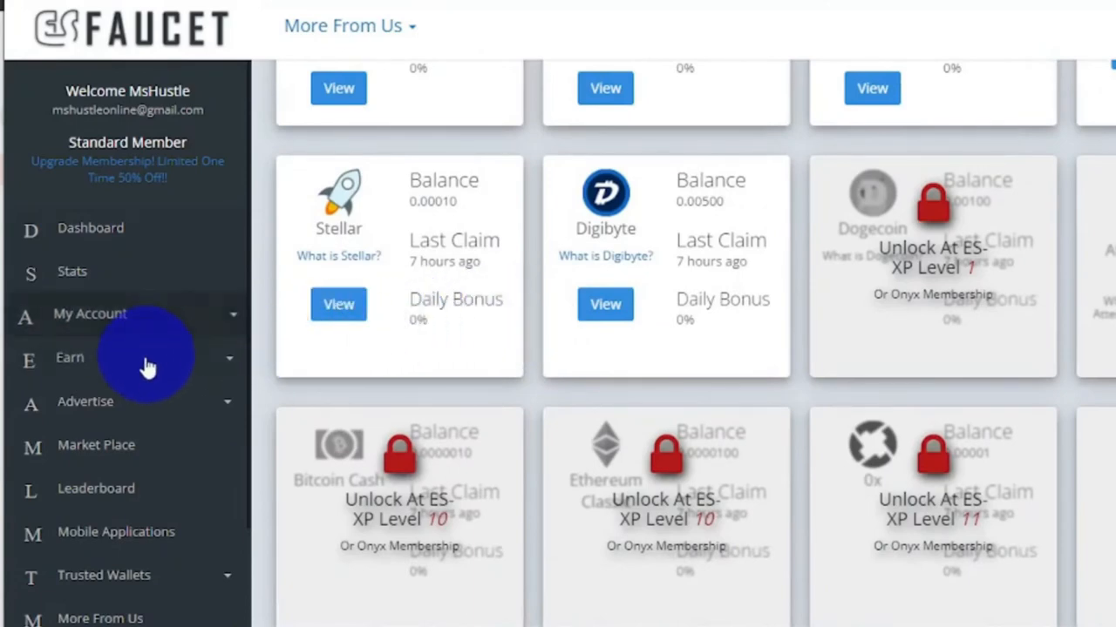
{"action": "mouse_move", "coordinate": [201, 366]}
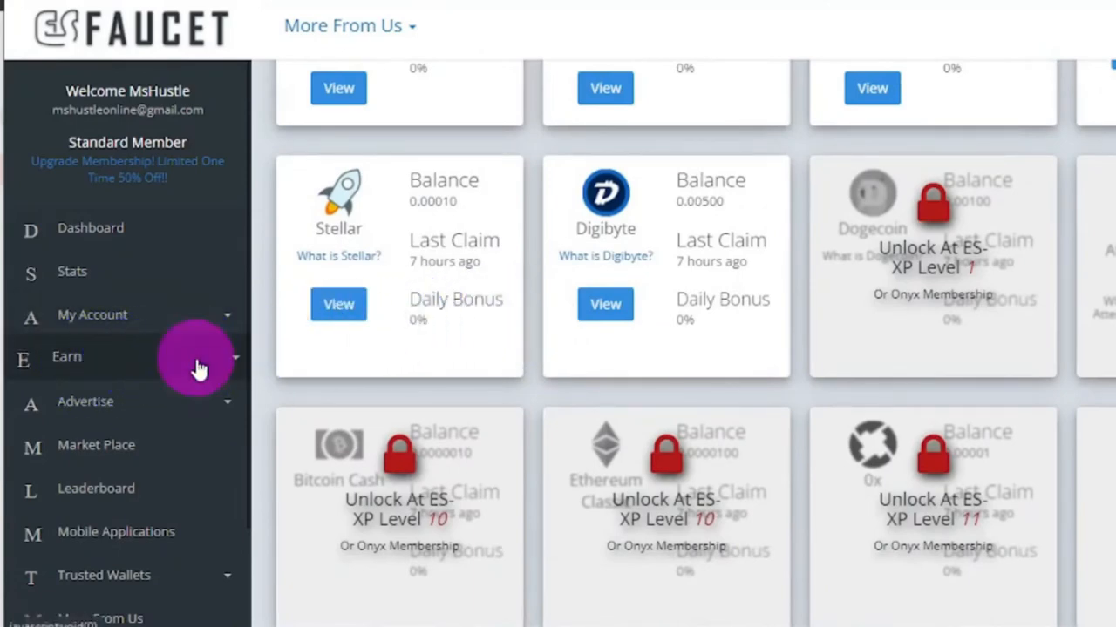
Step: Expand Earn and its Faucets list to reveal ES-Coin, Bitcoin, Ethereum, Litecoin, Ripple and Stellar
{"action": "left_click", "coordinate": [66, 358]}
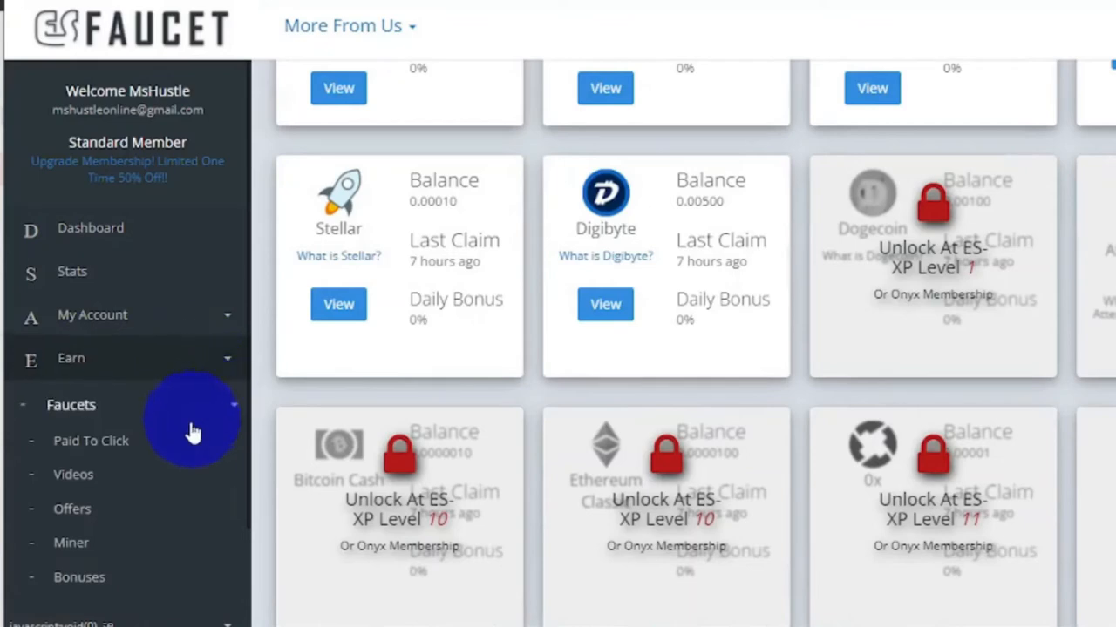
{"action": "mouse_move", "coordinate": [141, 521]}
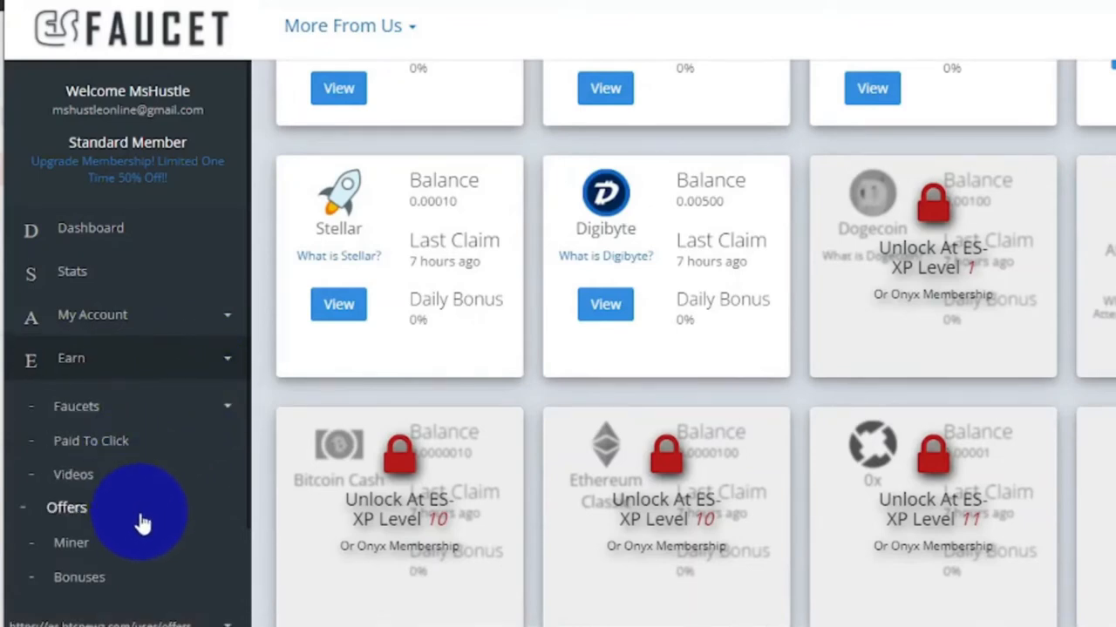
{"action": "mouse_move", "coordinate": [153, 580]}
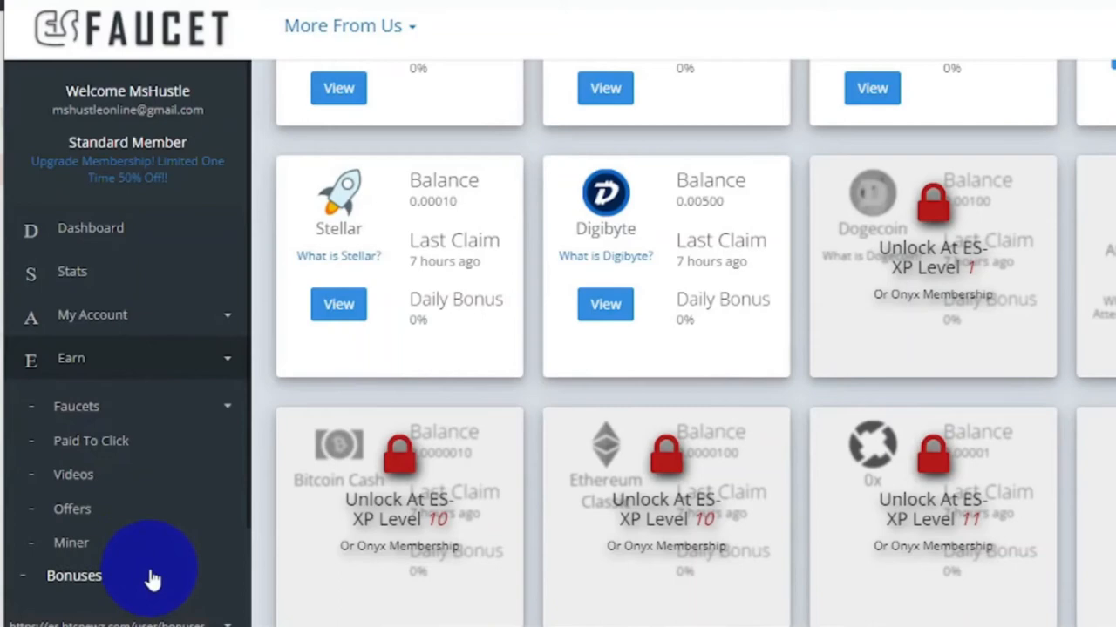
{"action": "mouse_move", "coordinate": [155, 424]}
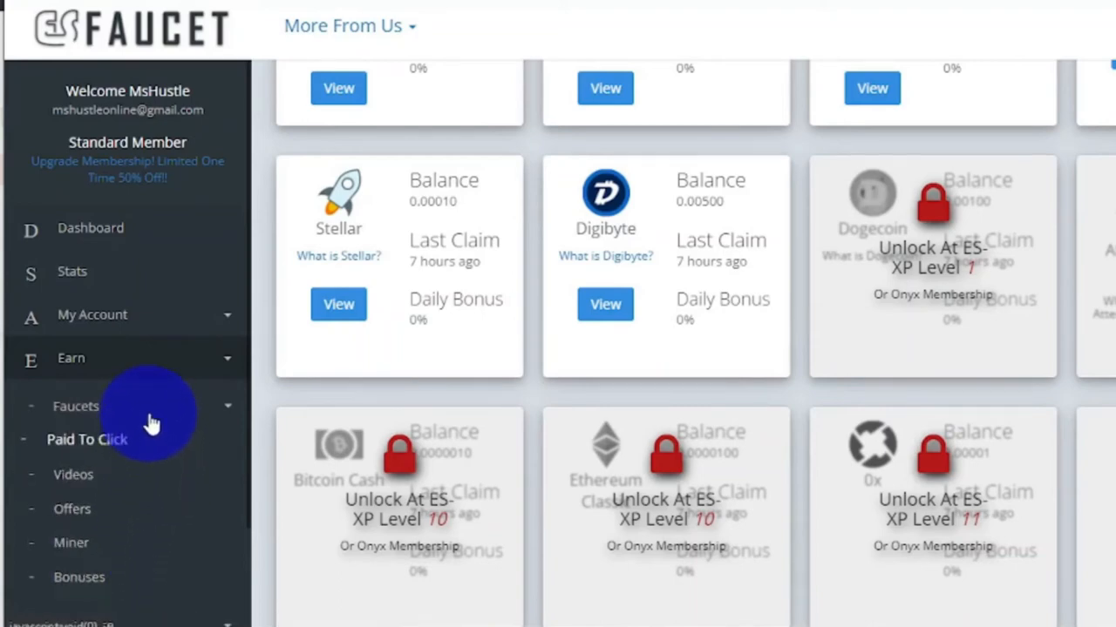
{"action": "left_click", "coordinate": [75, 406]}
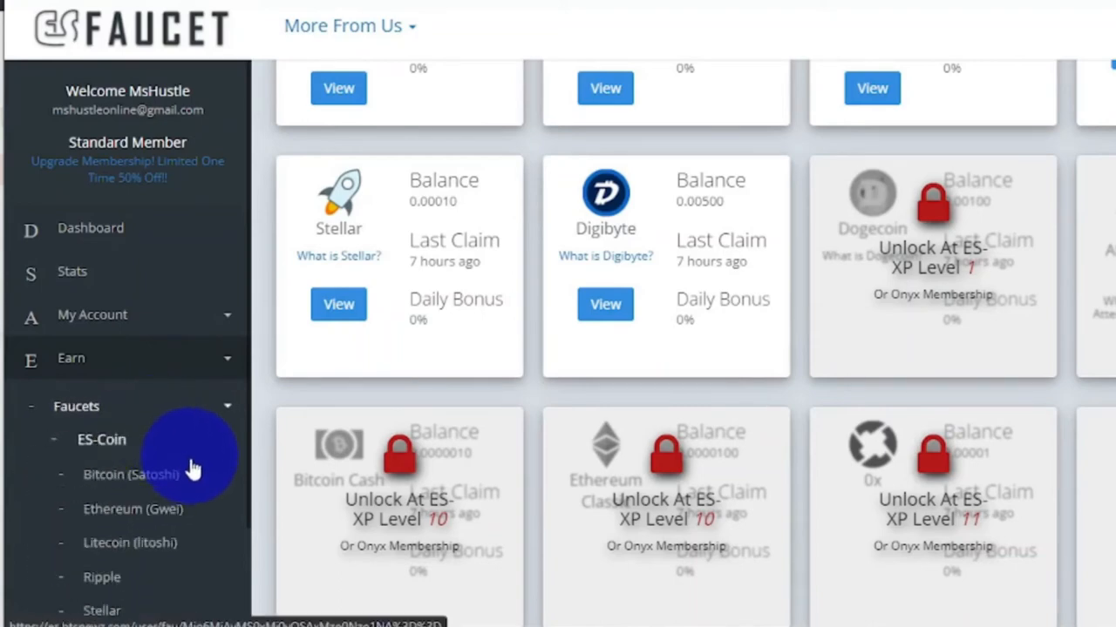
{"action": "scroll", "scroll_direction": "down", "scroll_amount": 3}
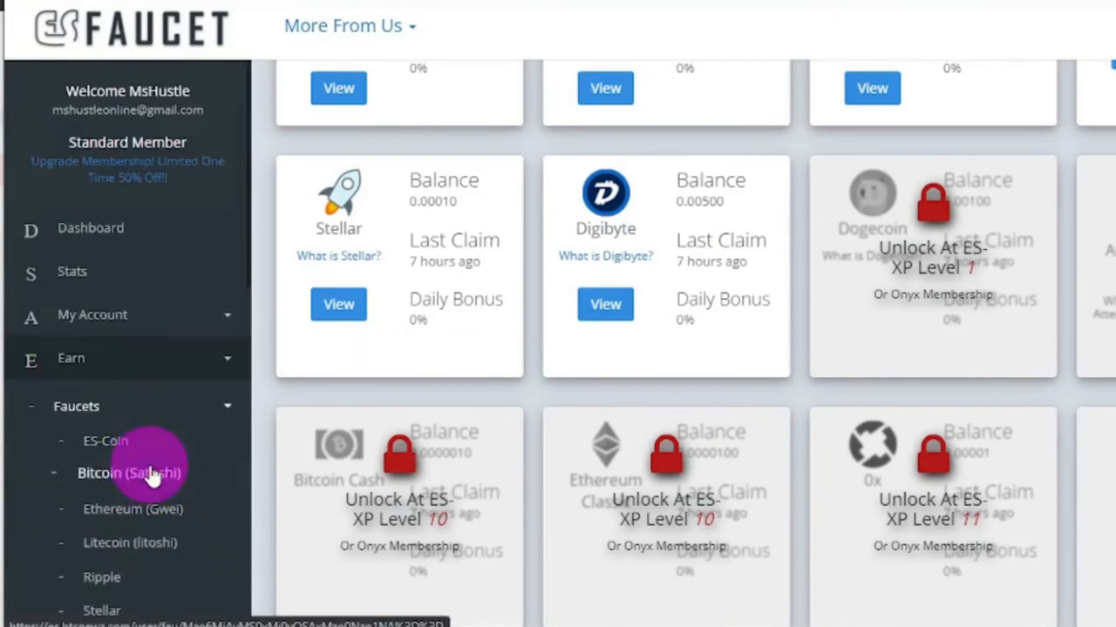
Step: Go to the Bitcoin (Satoshi) faucet and scroll to its video and Click here to Claim area
{"action": "left_click", "coordinate": [114, 473]}
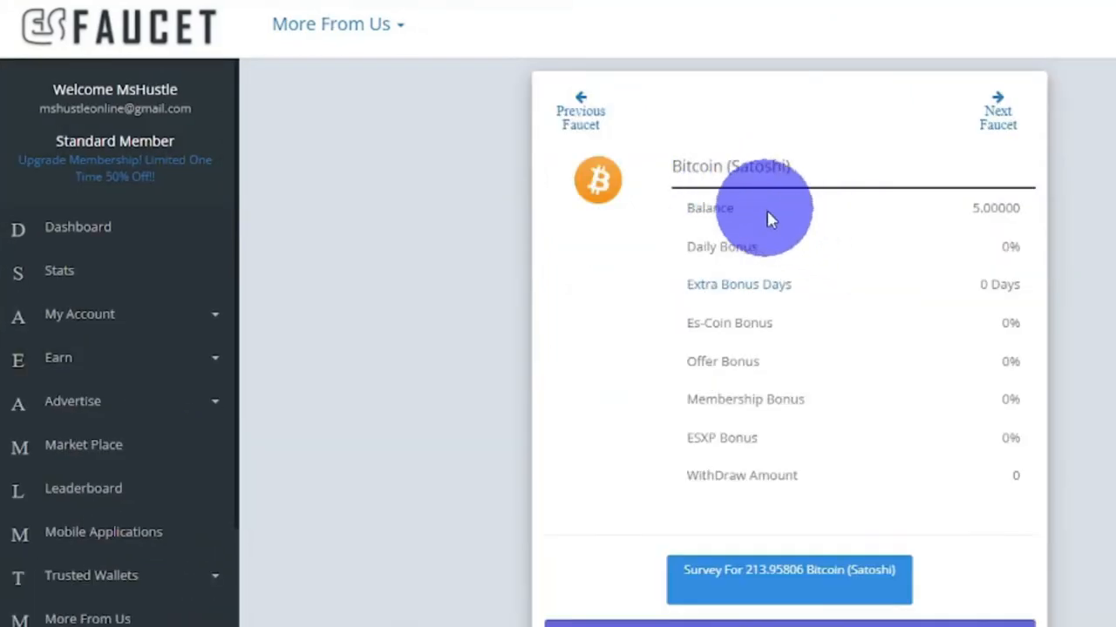
{"action": "mouse_move", "coordinate": [997, 223]}
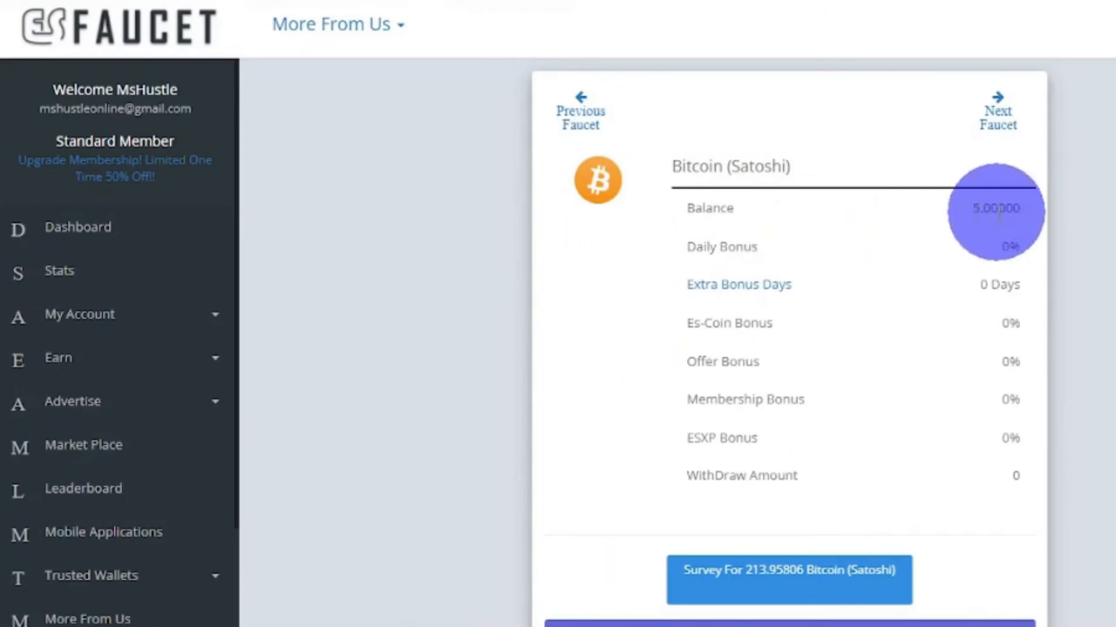
{"action": "scroll", "scroll_direction": "down", "scroll_amount": 3}
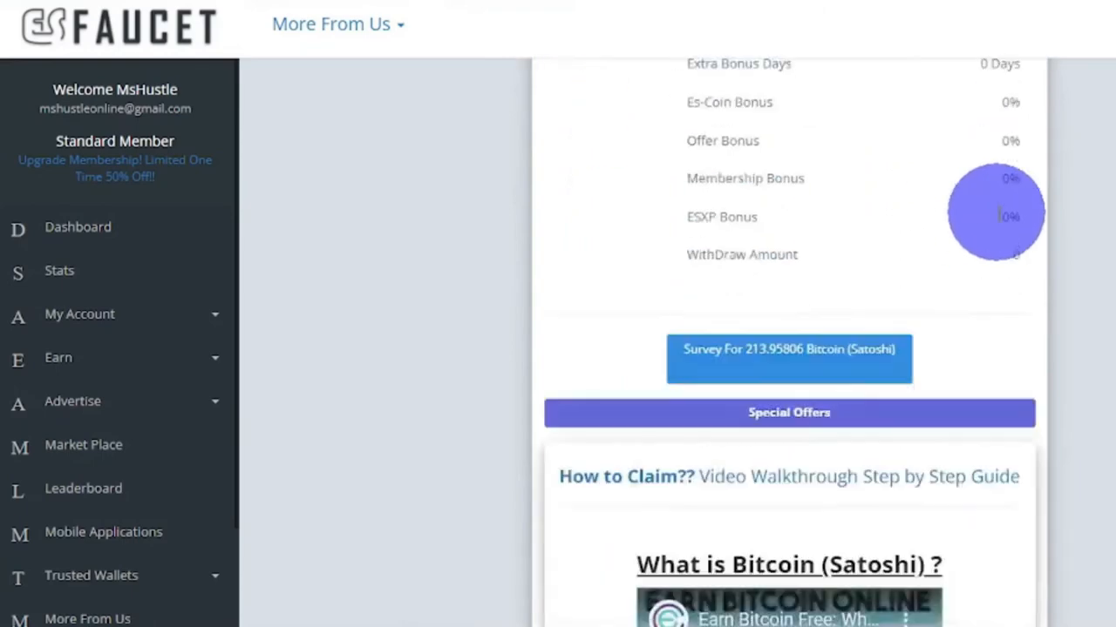
{"action": "scroll", "scroll_direction": "down", "scroll_amount": 3}
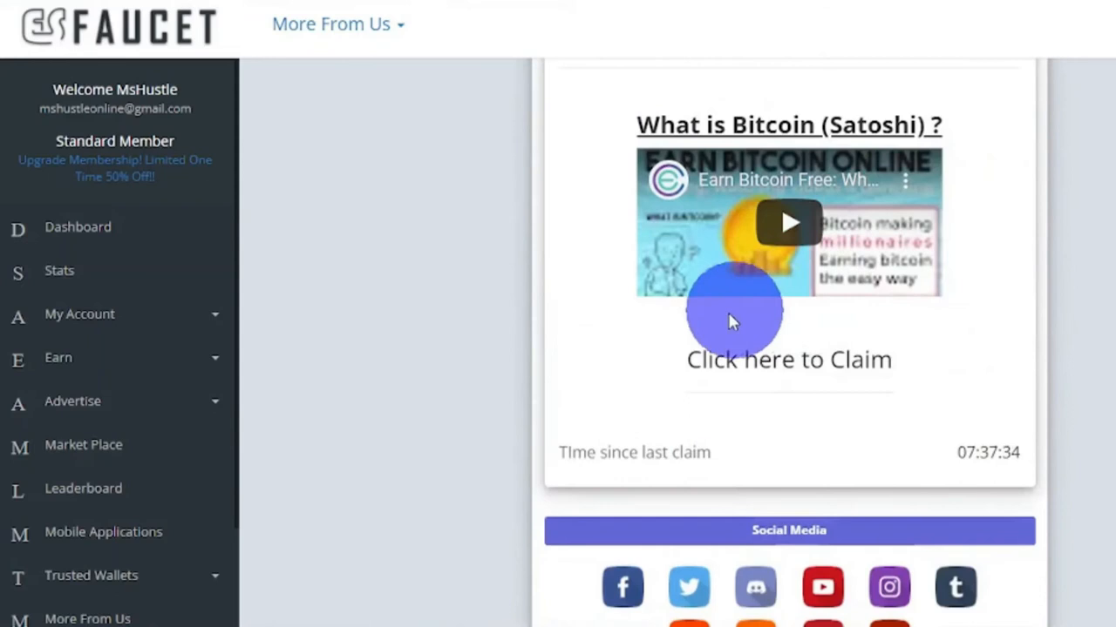
{"action": "mouse_move", "coordinate": [828, 373]}
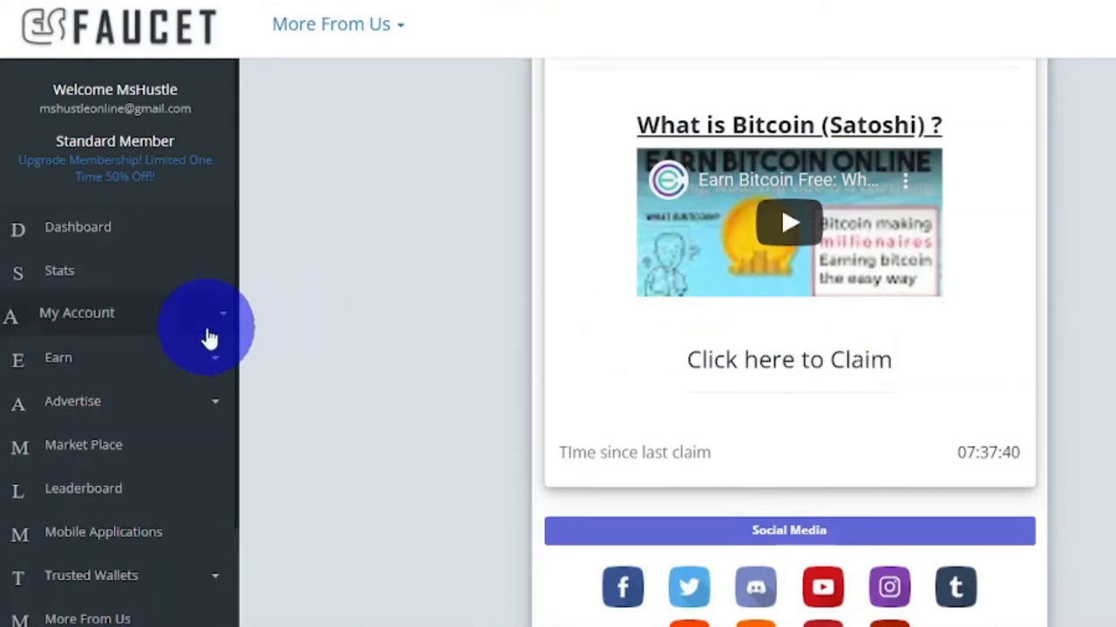
{"action": "mouse_move", "coordinate": [216, 368]}
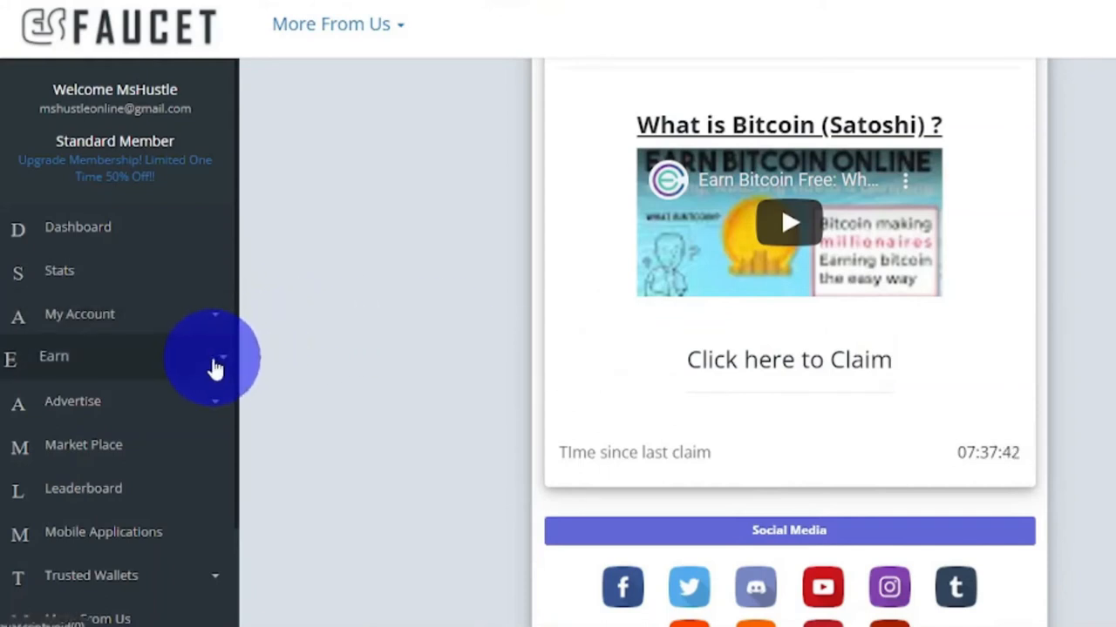
Step: Expand Earn and show the Paid To Click page listing PTC ads that earn Satoshi
{"action": "left_click", "coordinate": [54, 356]}
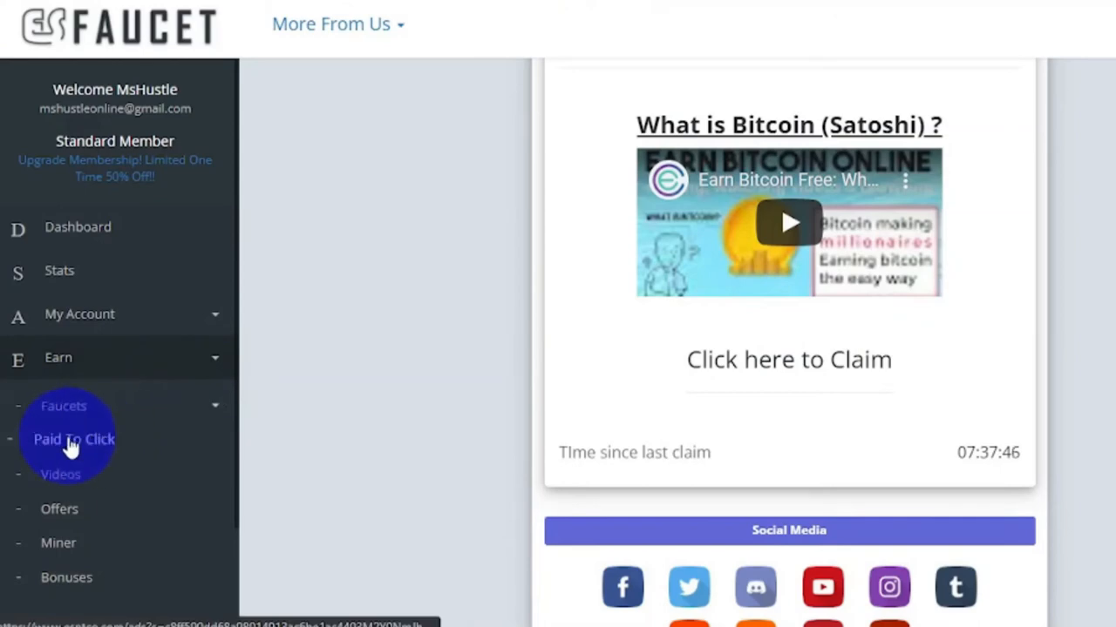
{"action": "left_click", "coordinate": [73, 439]}
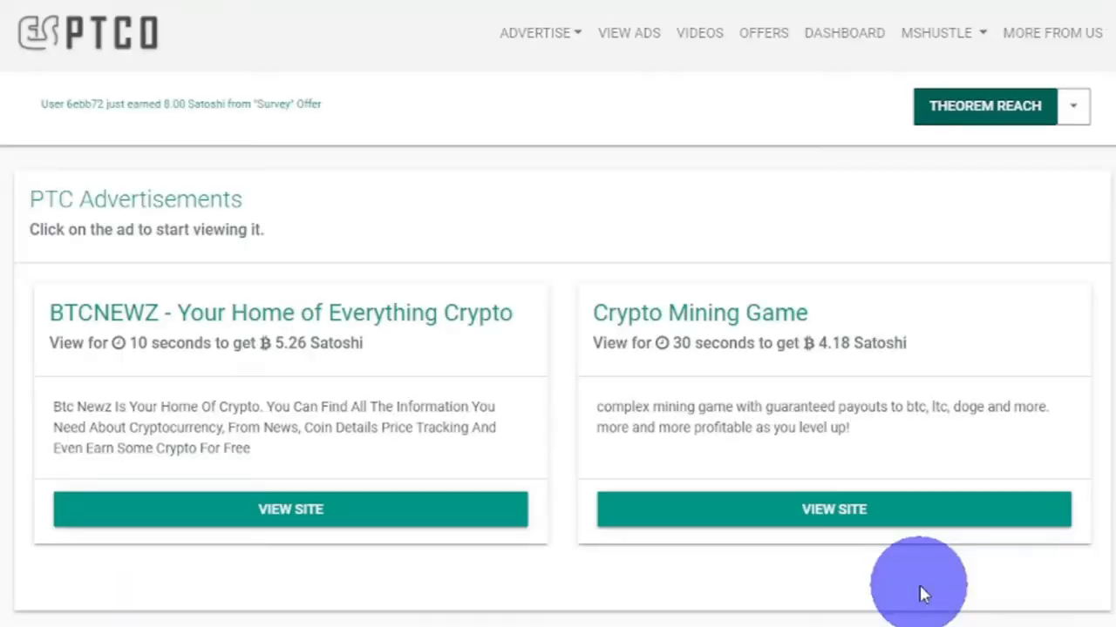
{"action": "mouse_move", "coordinate": [474, 258]}
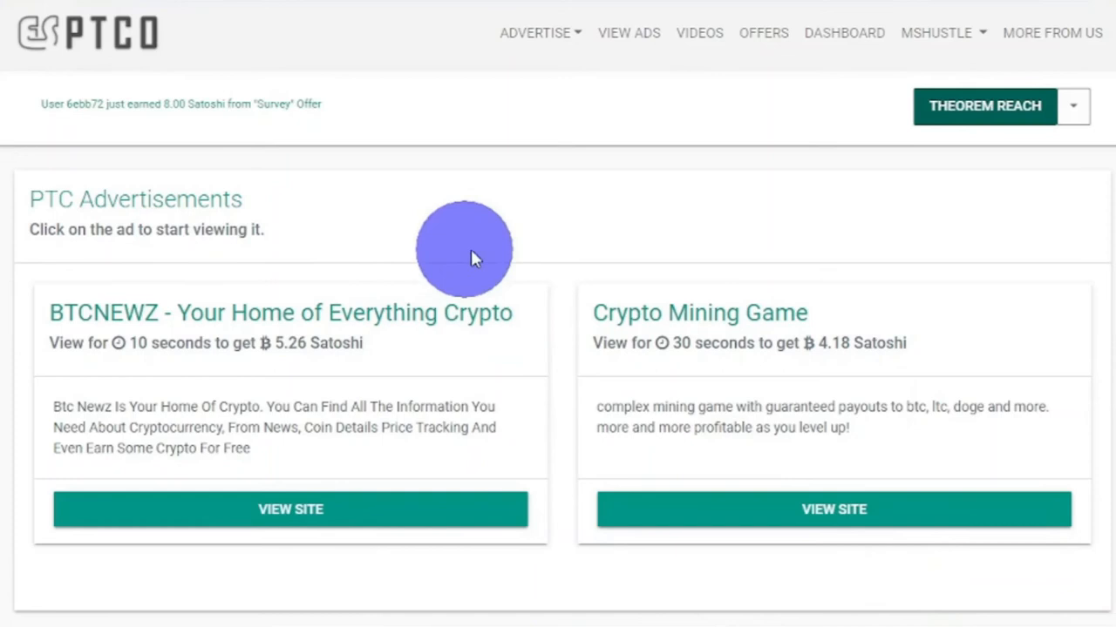
{"action": "mouse_move", "coordinate": [317, 513]}
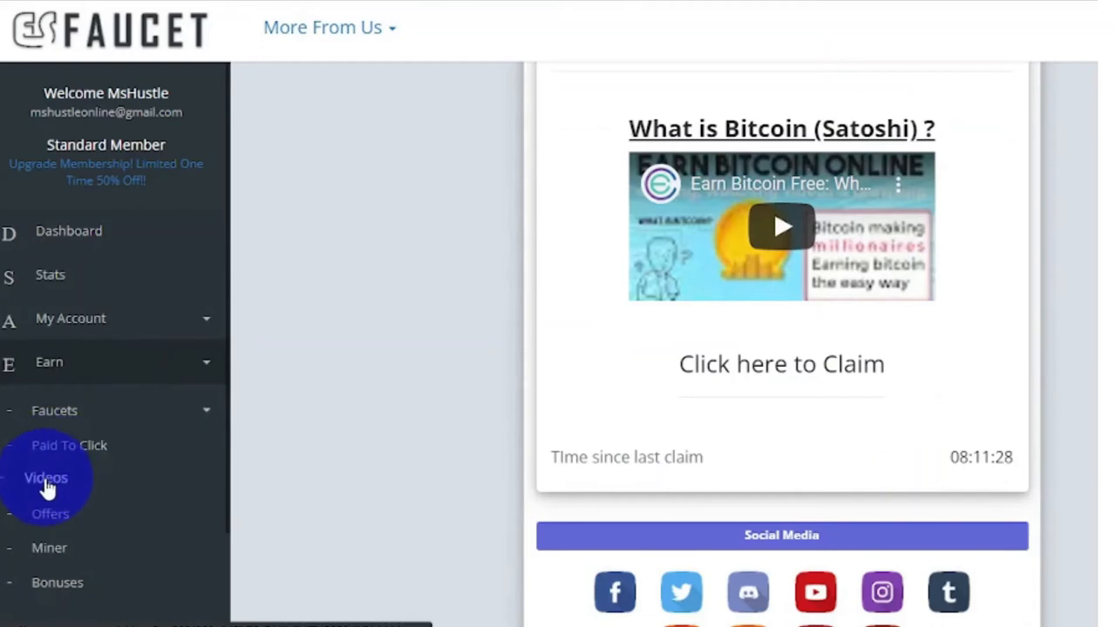
Step: Show the Video Advertisements page and scroll through the videos that earn ESCoin
{"action": "left_click", "coordinate": [45, 478]}
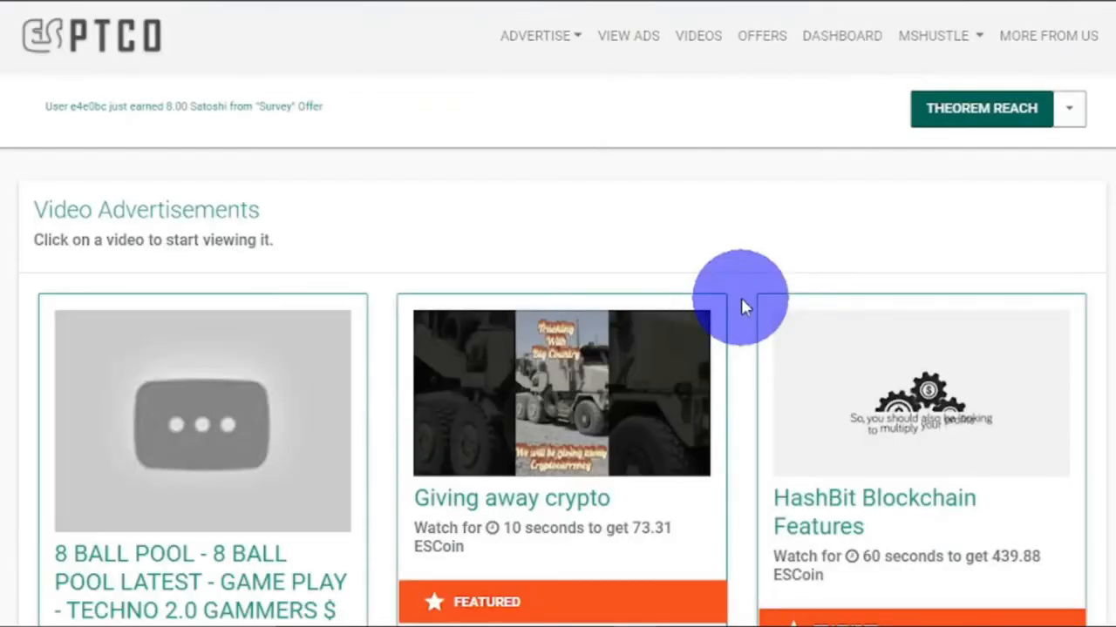
{"action": "scroll", "scroll_direction": "down", "scroll_amount": 3}
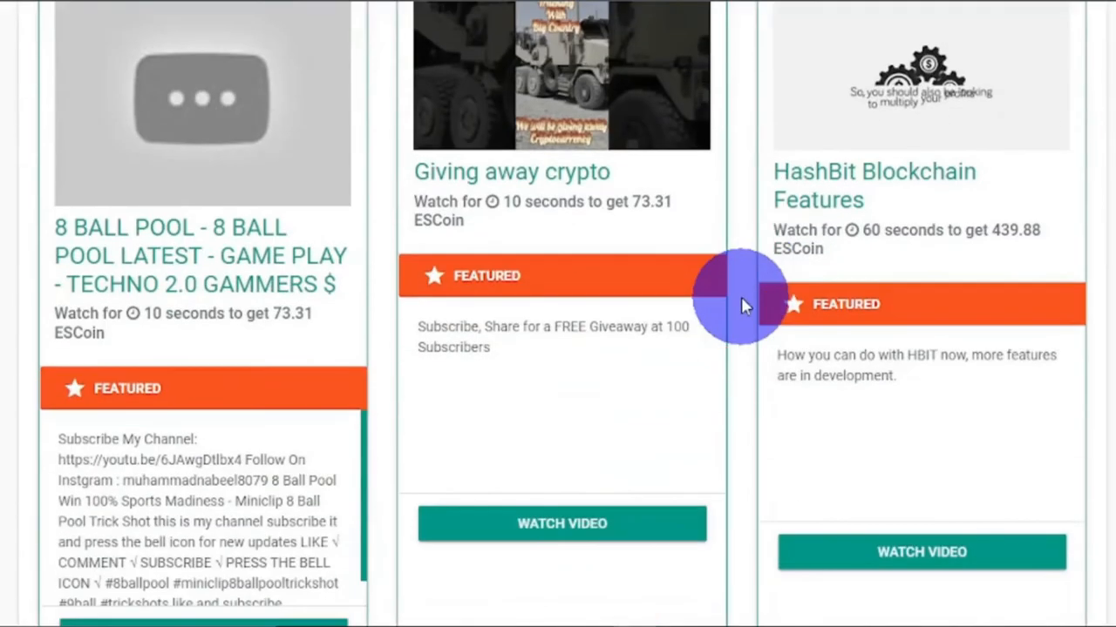
{"action": "mouse_move", "coordinate": [554, 523]}
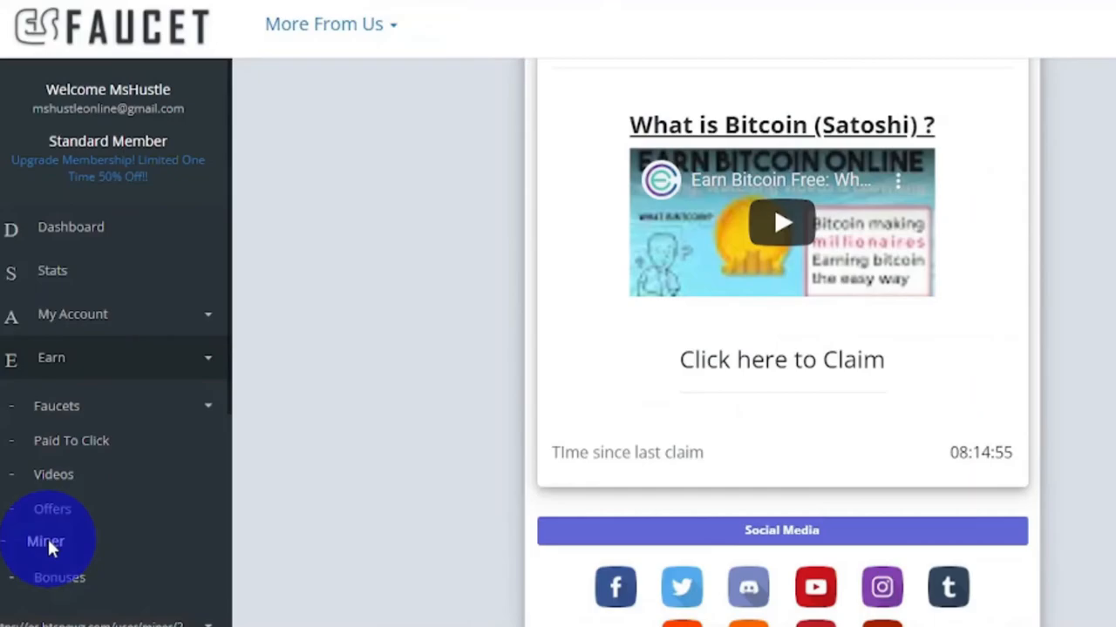
Step: Go to the ES-Coin Miner page and scroll past the hashes chart to the Start button and disclaimer
{"action": "left_click", "coordinate": [46, 540]}
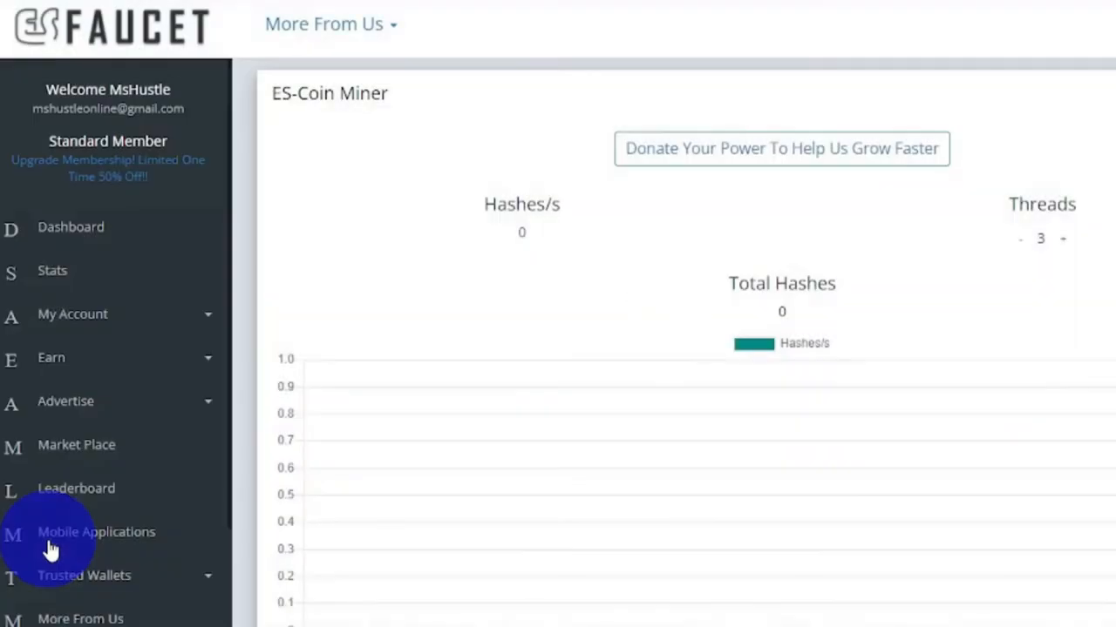
{"action": "scroll", "scroll_direction": "down", "scroll_amount": 3}
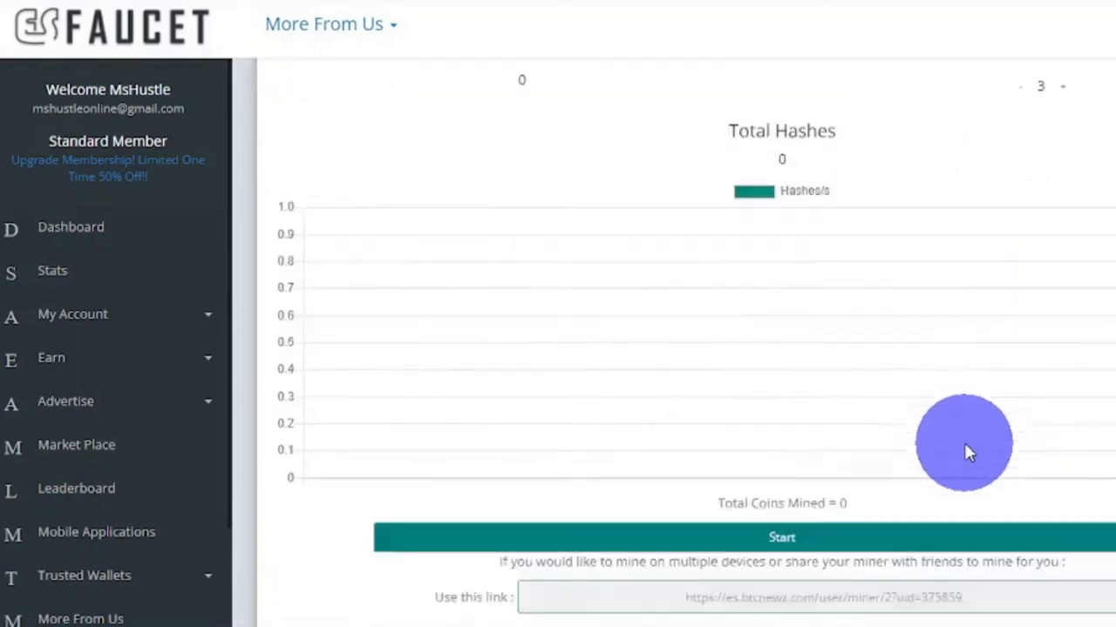
{"action": "scroll", "scroll_direction": "down", "scroll_amount": 3}
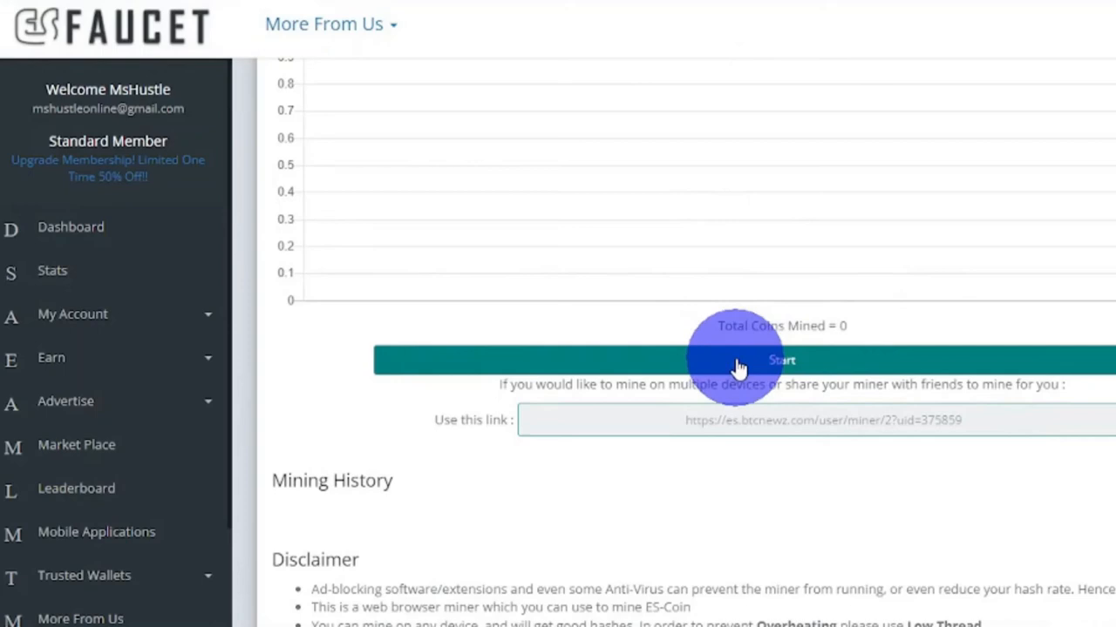
{"action": "mouse_move", "coordinate": [746, 359]}
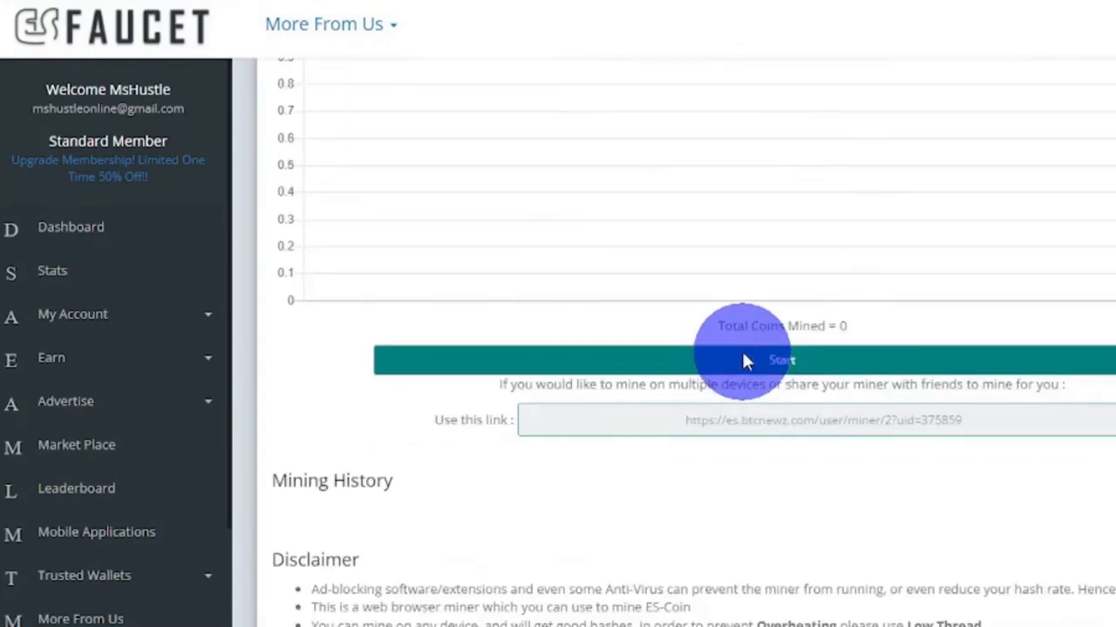
{"action": "mouse_move", "coordinate": [844, 369]}
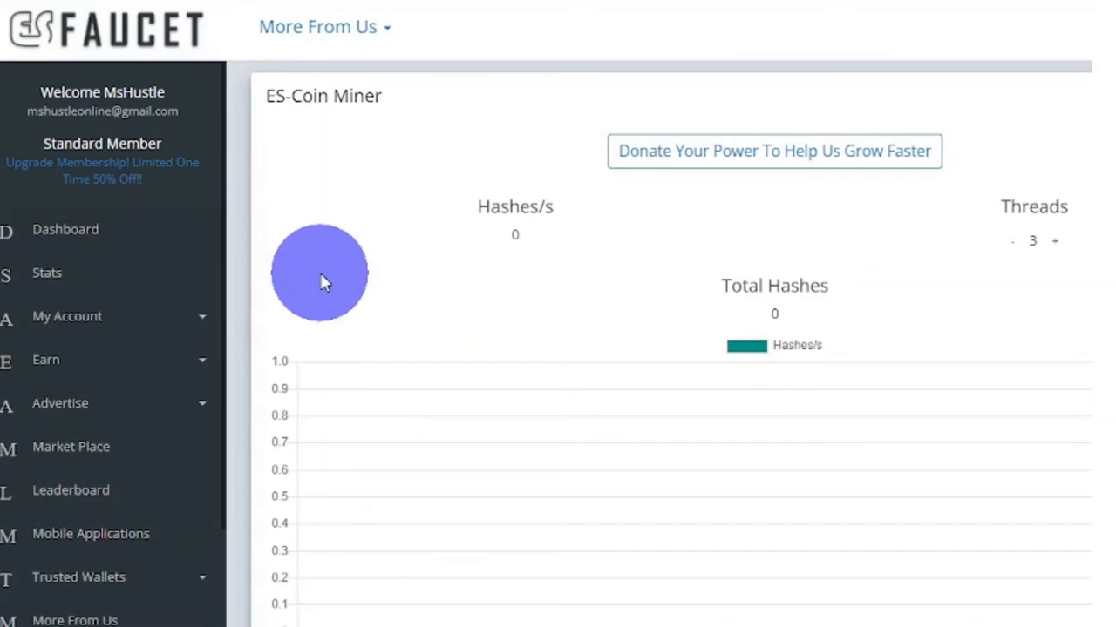
{"action": "mouse_move", "coordinate": [131, 327]}
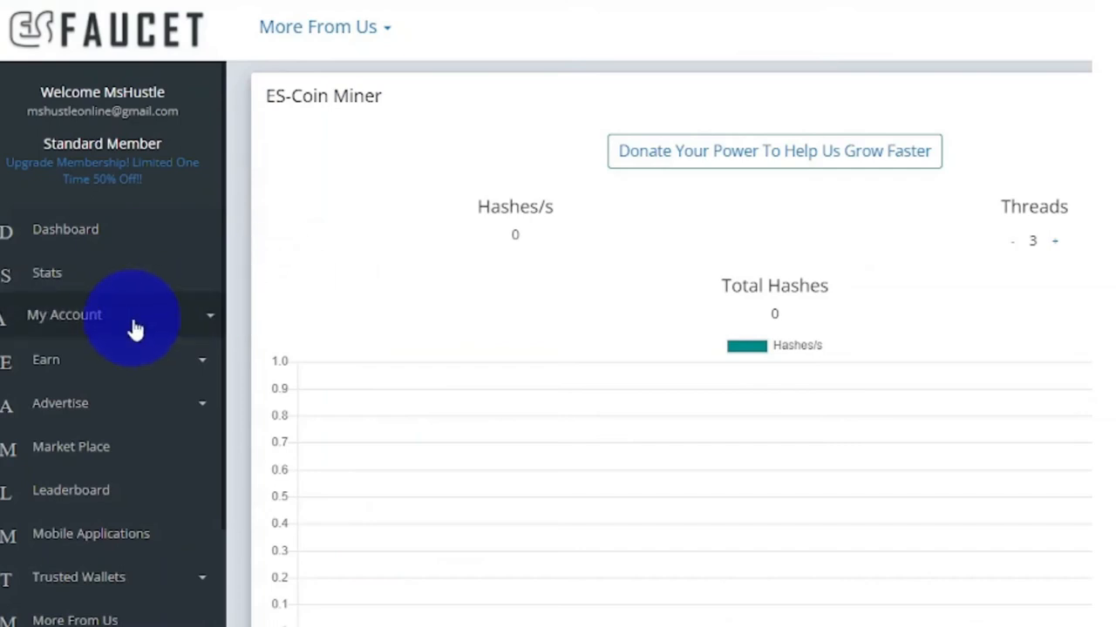
Step: Expand My Account and go to Withdraw, showing the Crypto Collector list of coin balances
{"action": "left_click", "coordinate": [66, 316]}
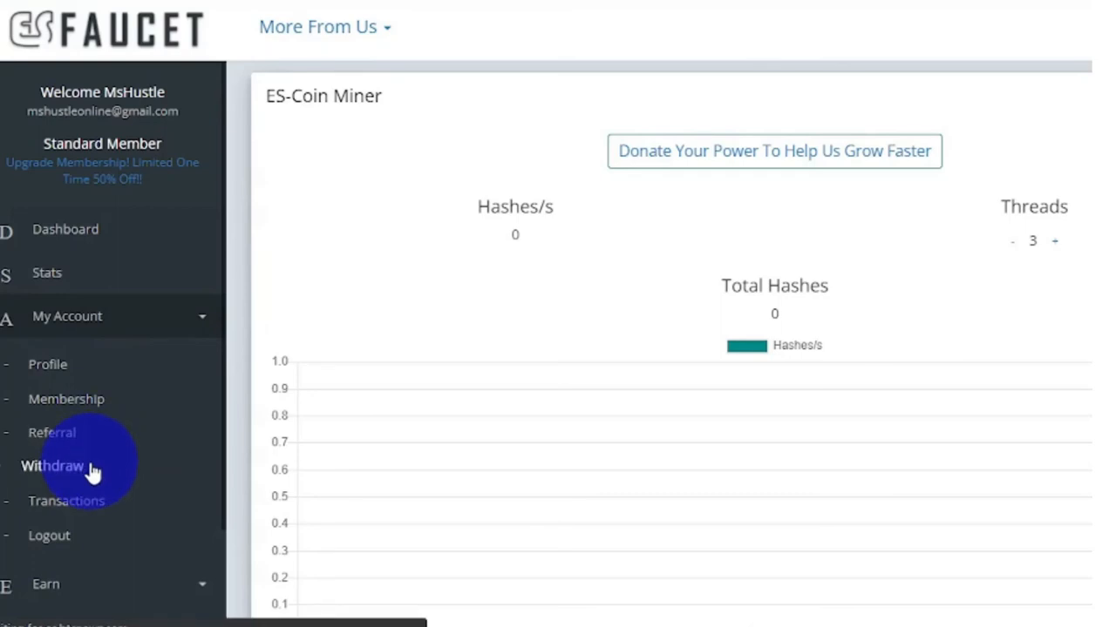
{"action": "left_click", "coordinate": [52, 467]}
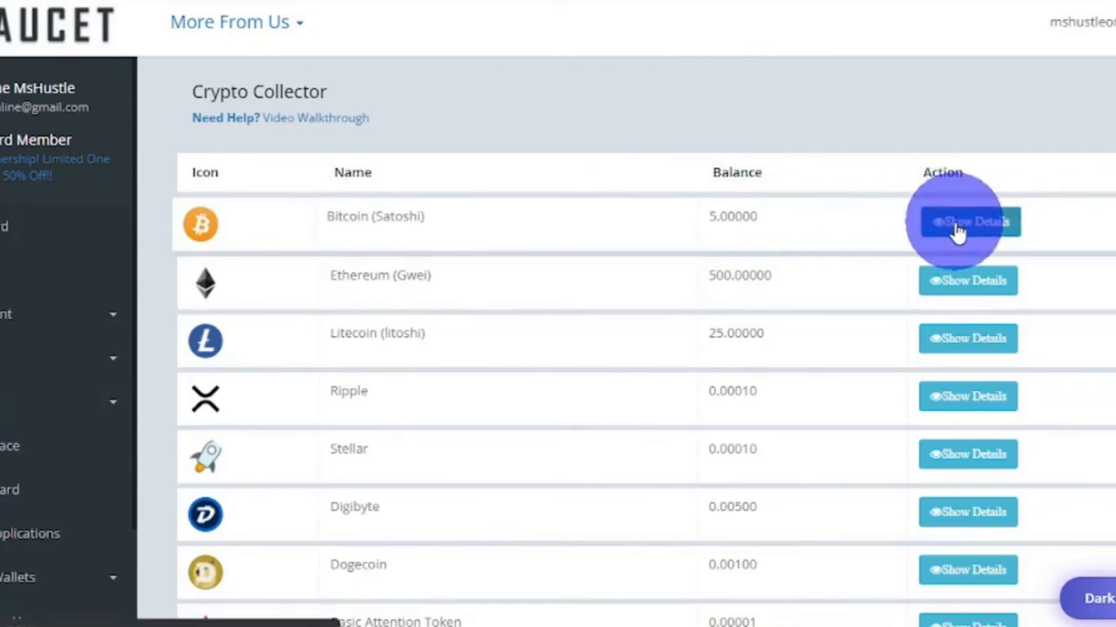
Step: Show Bitcoin (Satoshi) withdrawal details and choose Coinbase as the withdrawal method
{"action": "left_click", "coordinate": [967, 223]}
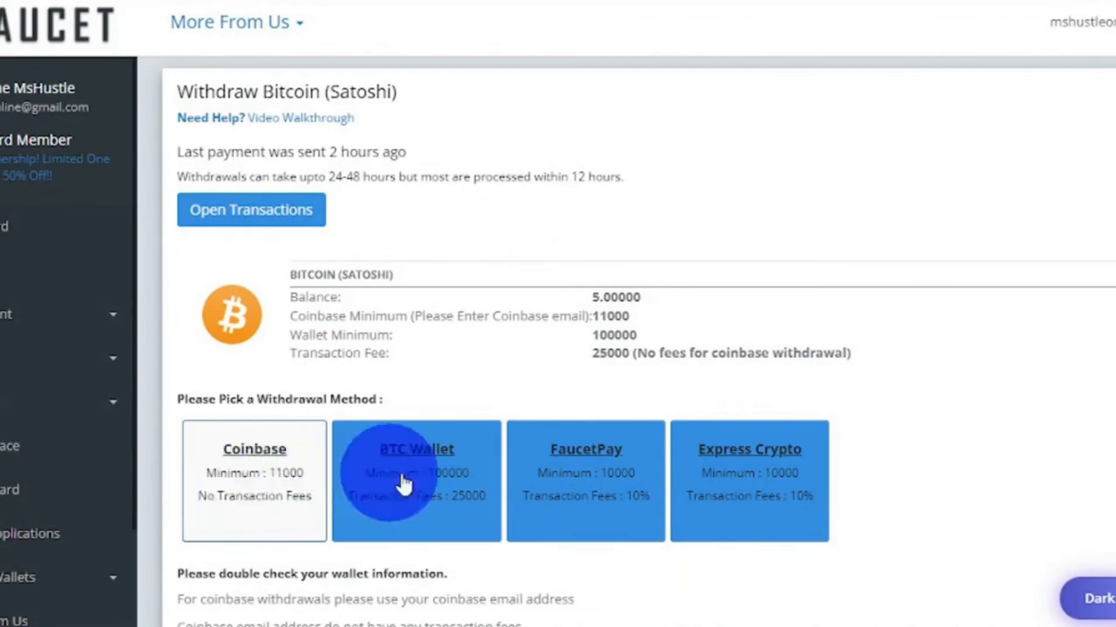
{"action": "left_click", "coordinate": [254, 481]}
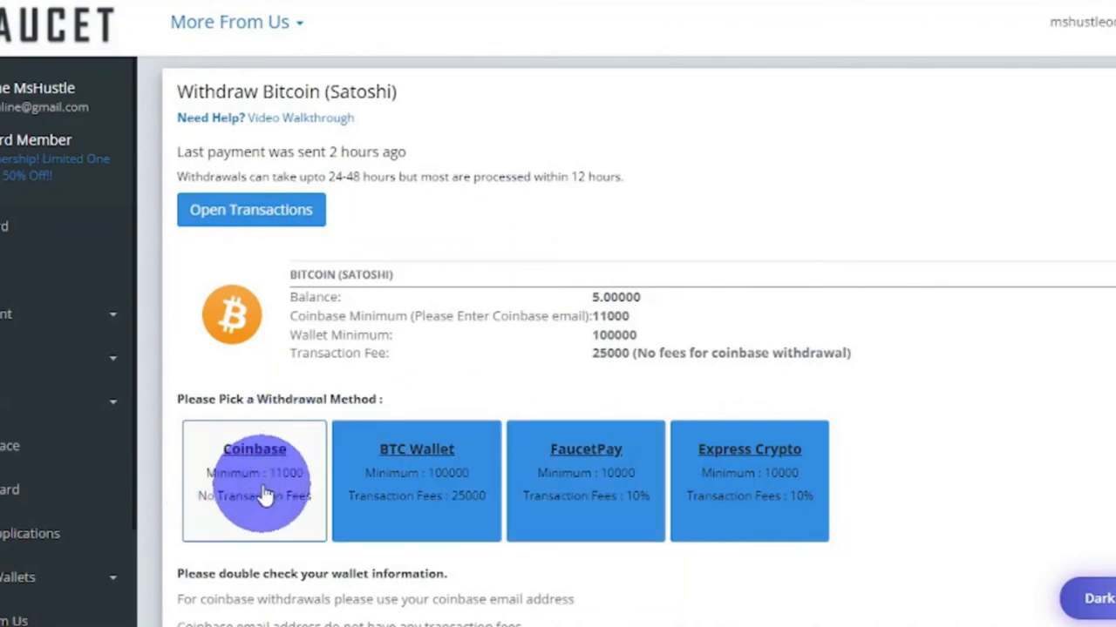